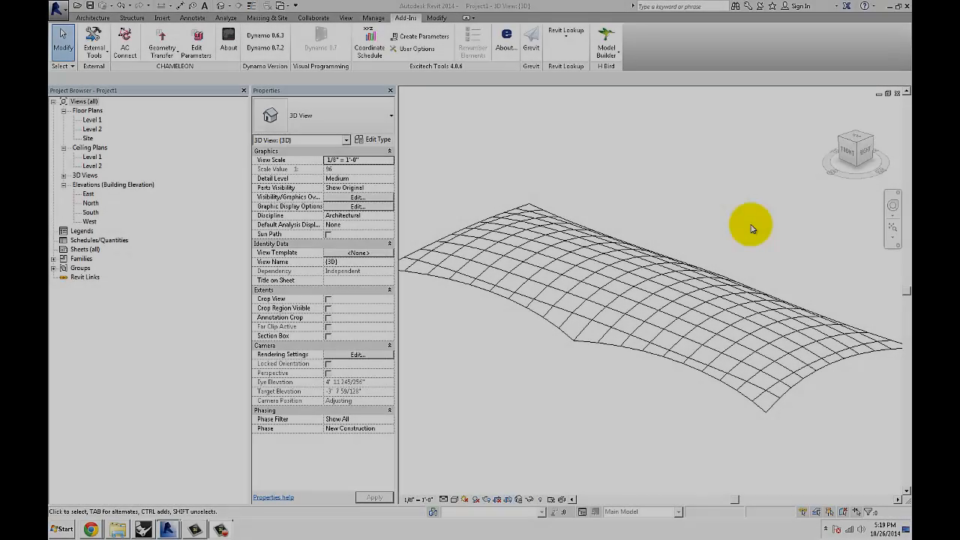
mouse_move(712, 217)
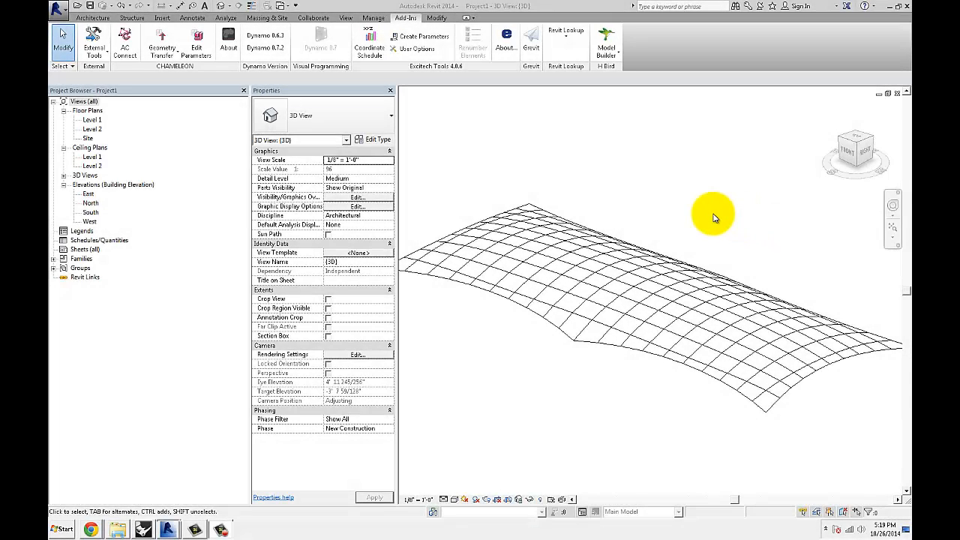
mouse_move(703, 228)
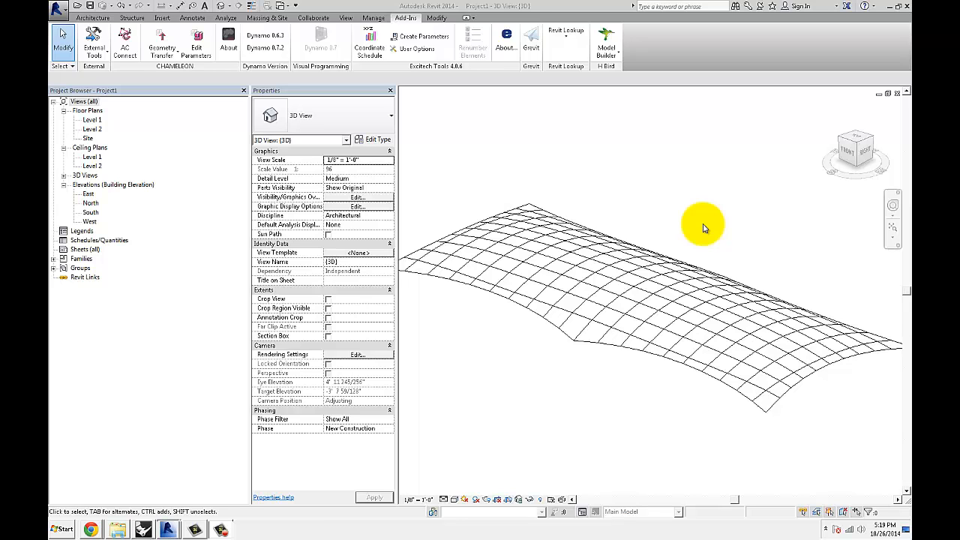
Orbit around the red surface and briefly select the adaptive panel sitting on it
drag(704, 226, 663, 222)
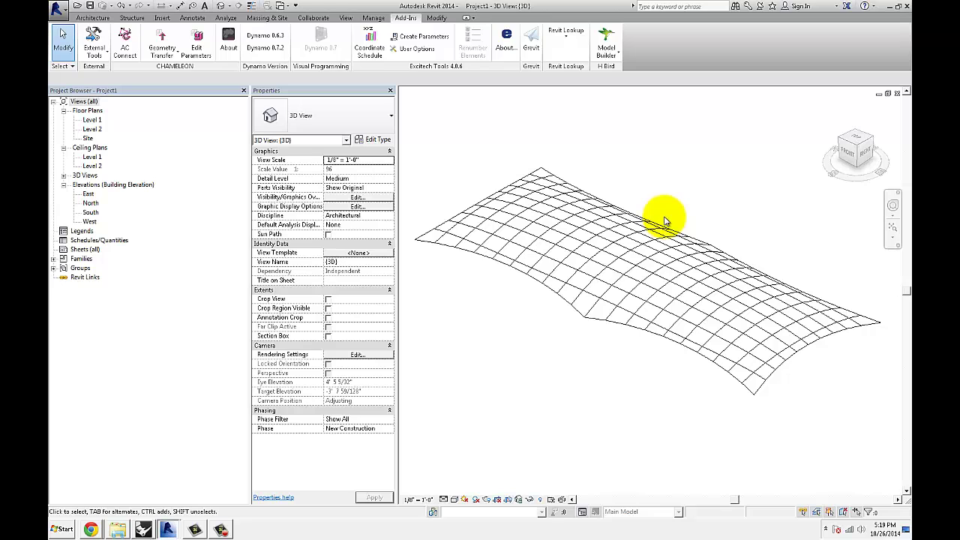
mouse_move(663, 203)
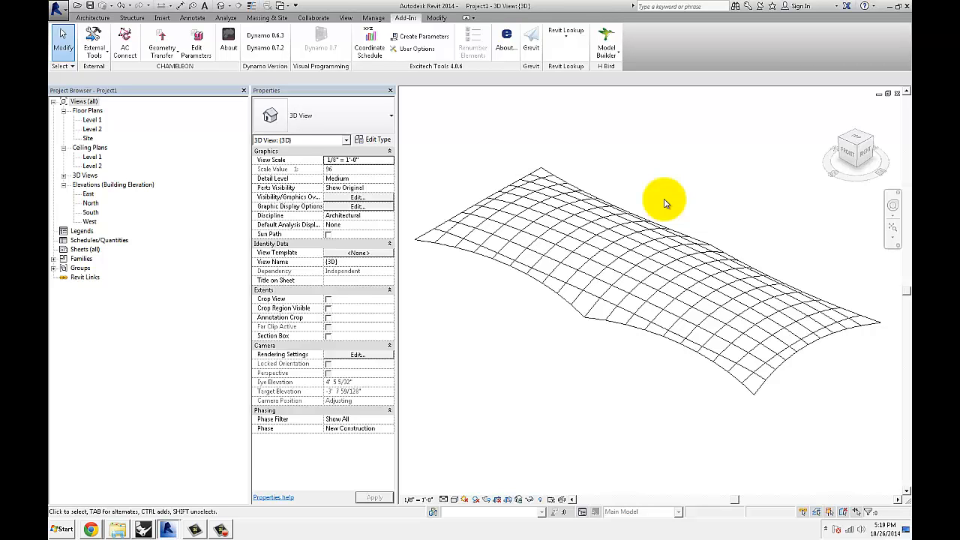
click(663, 228)
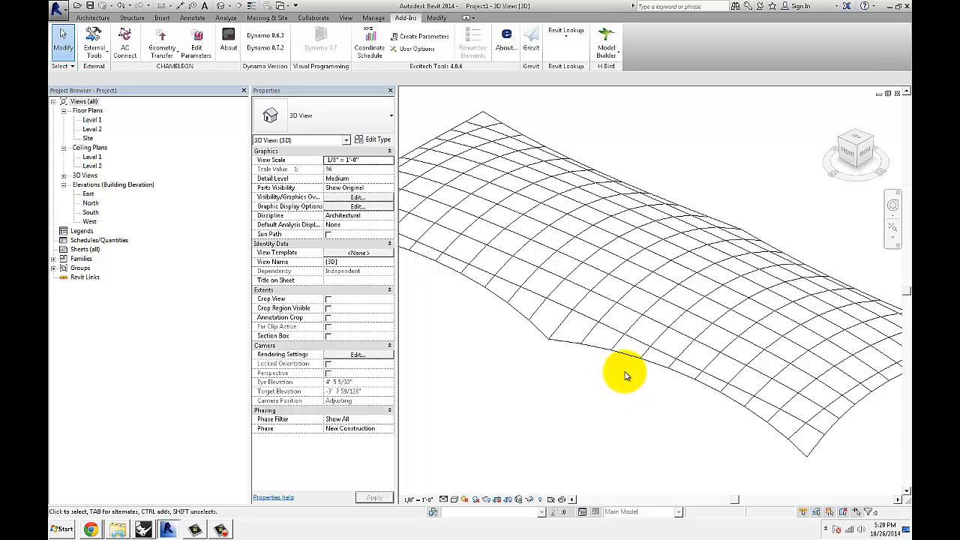
mouse_move(635, 390)
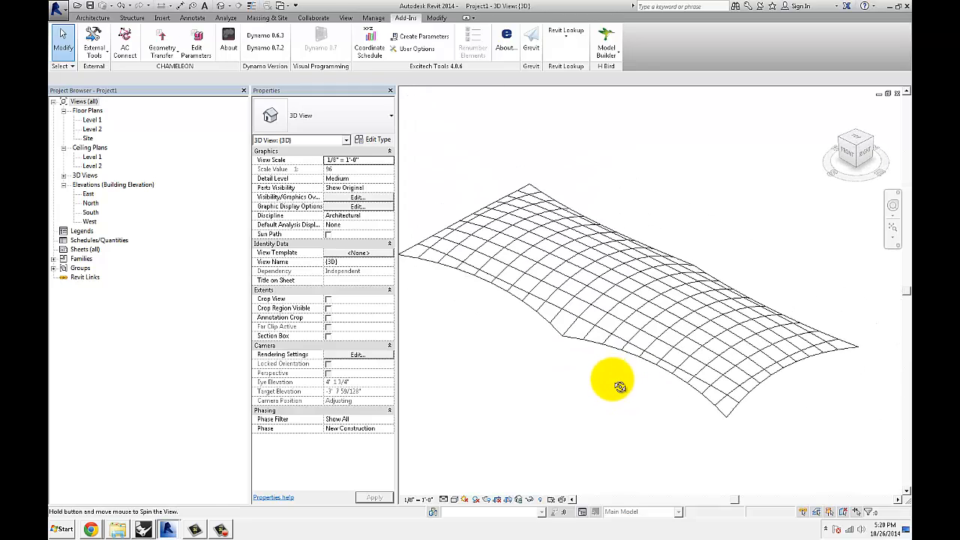
drag(611, 382, 648, 378)
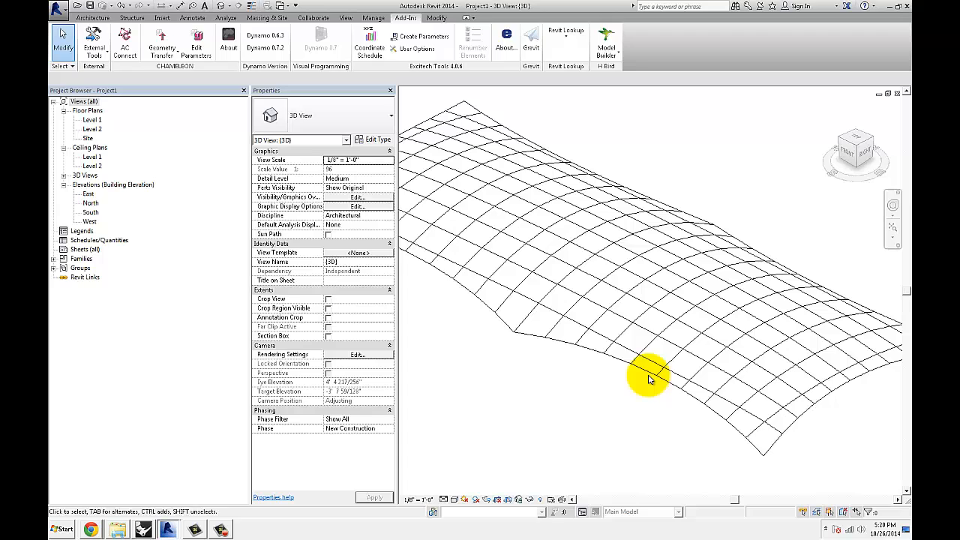
mouse_move(618, 258)
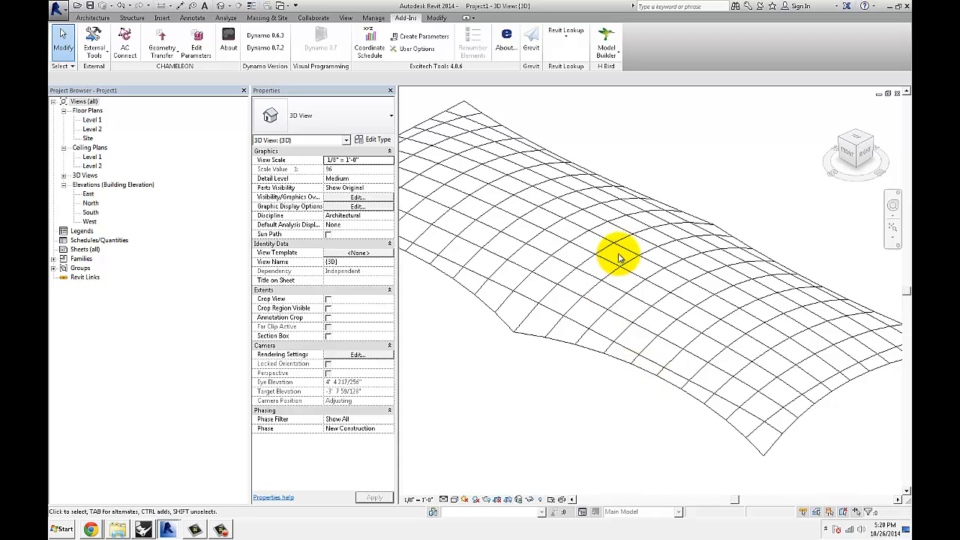
click(618, 253)
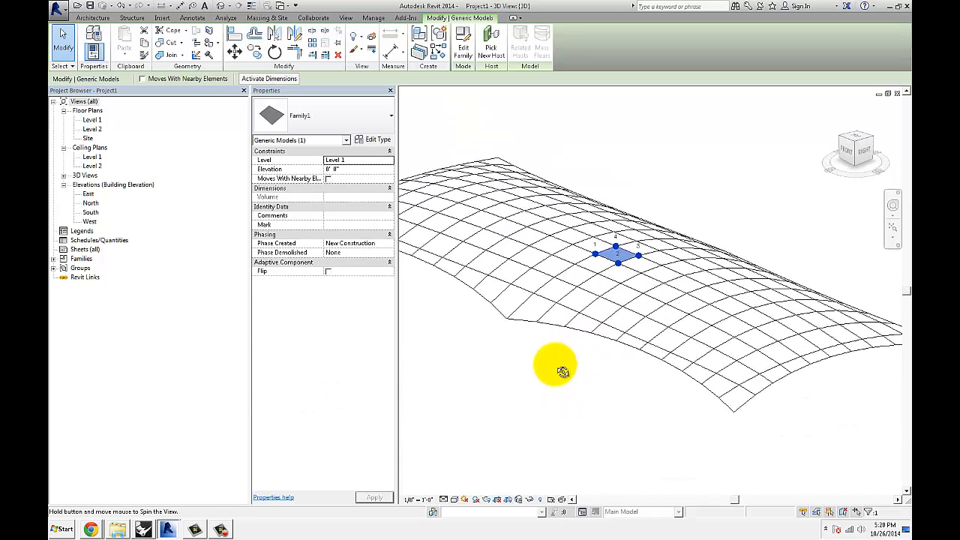
drag(562, 372, 668, 361)
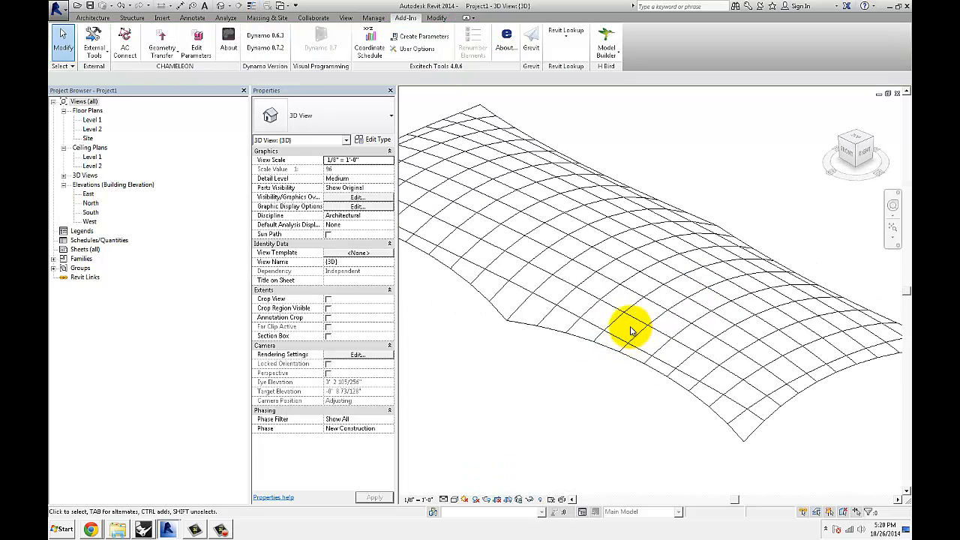
click(143, 529)
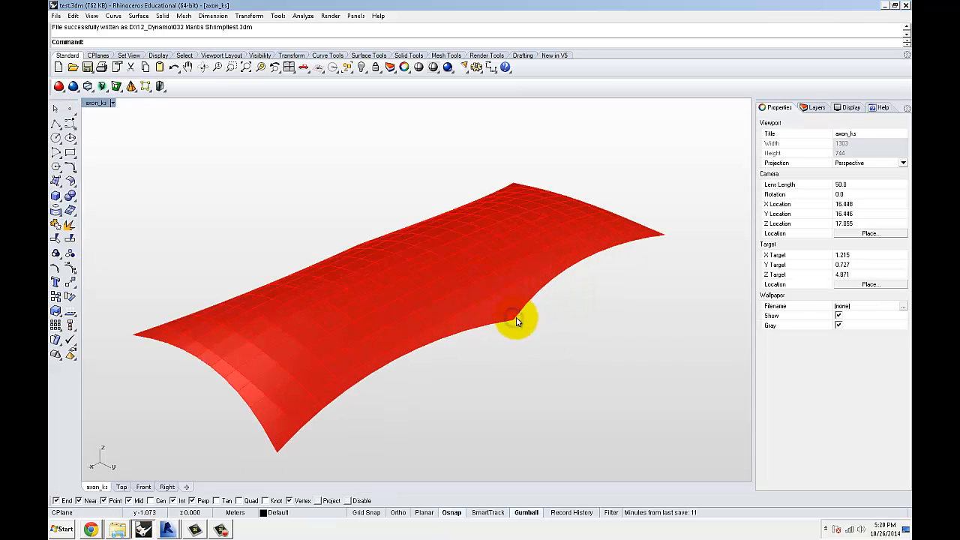
Inspect the surface shape once more, then switch programs toward opening test.3dm
click(517, 321)
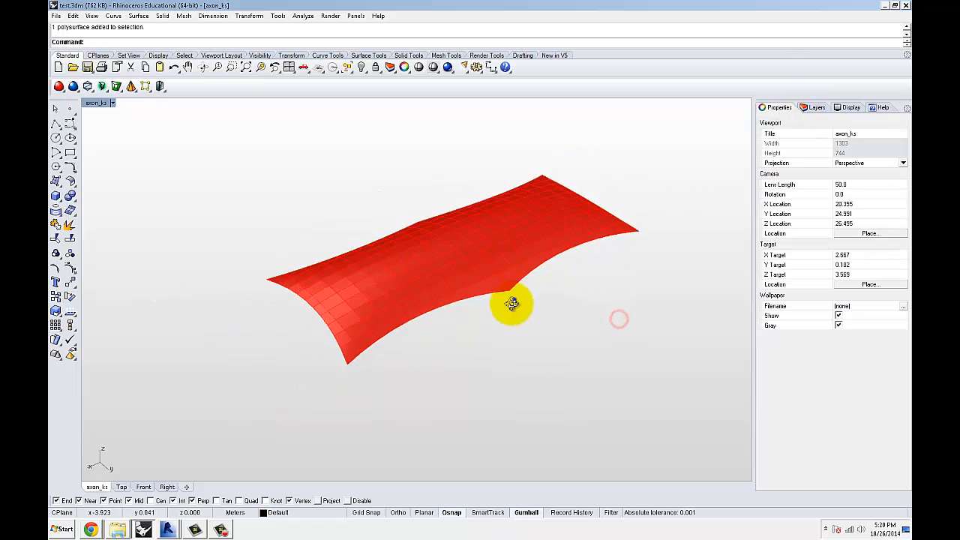
drag(513, 302, 531, 285)
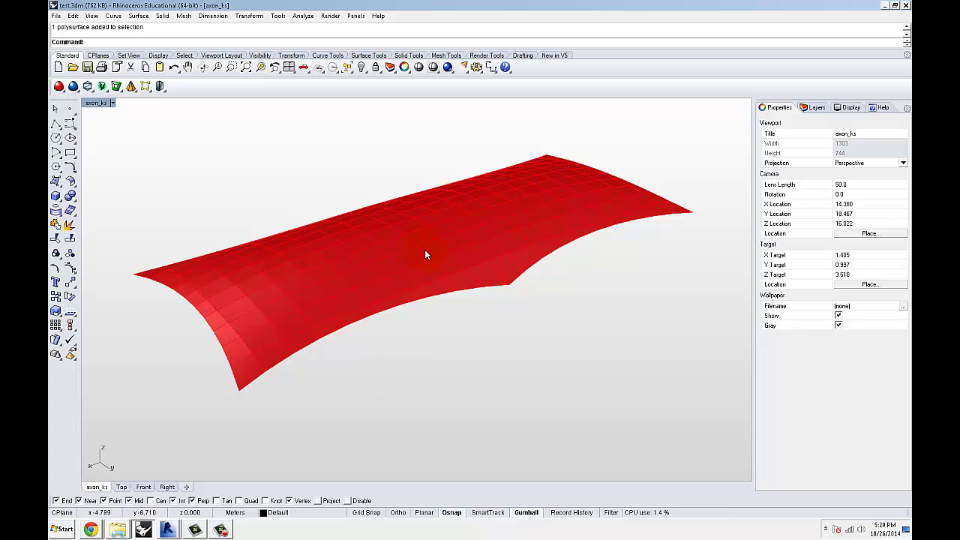
click(437, 342)
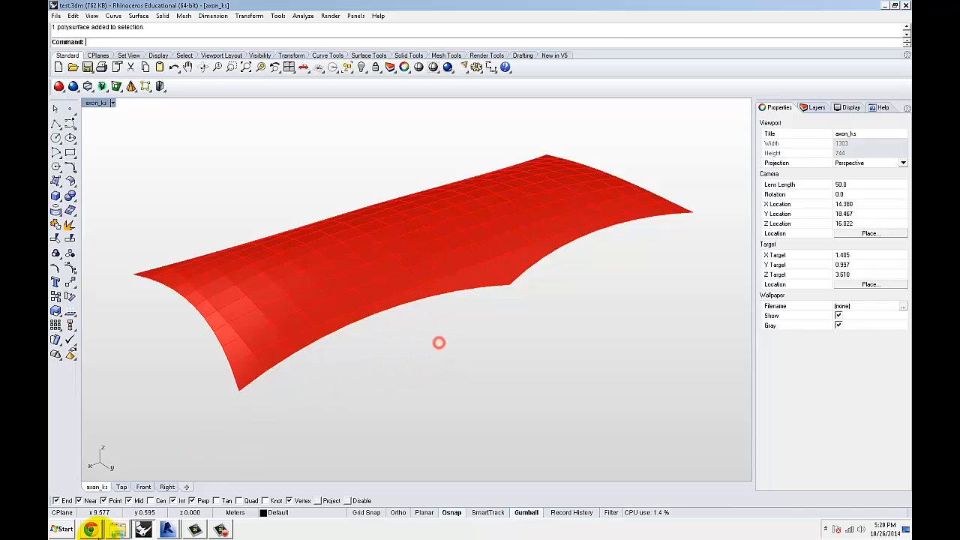
click(168, 529)
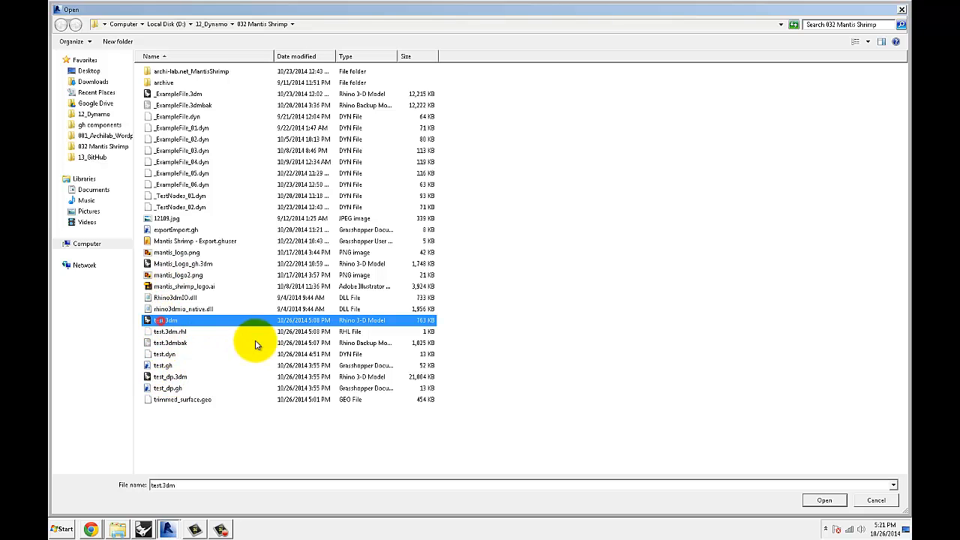
Pick test.3dm as the Rhino file for the File Path node
click(823, 501)
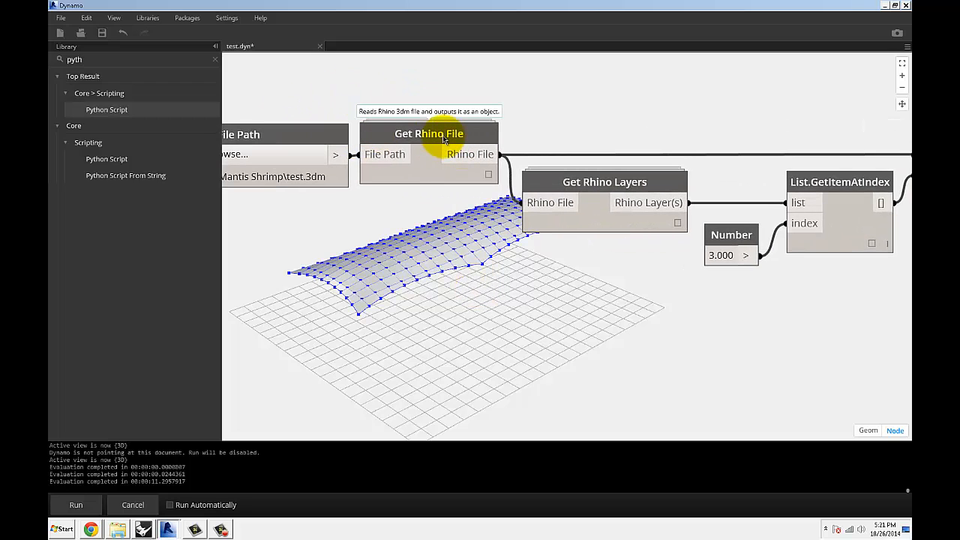
mouse_move(607, 338)
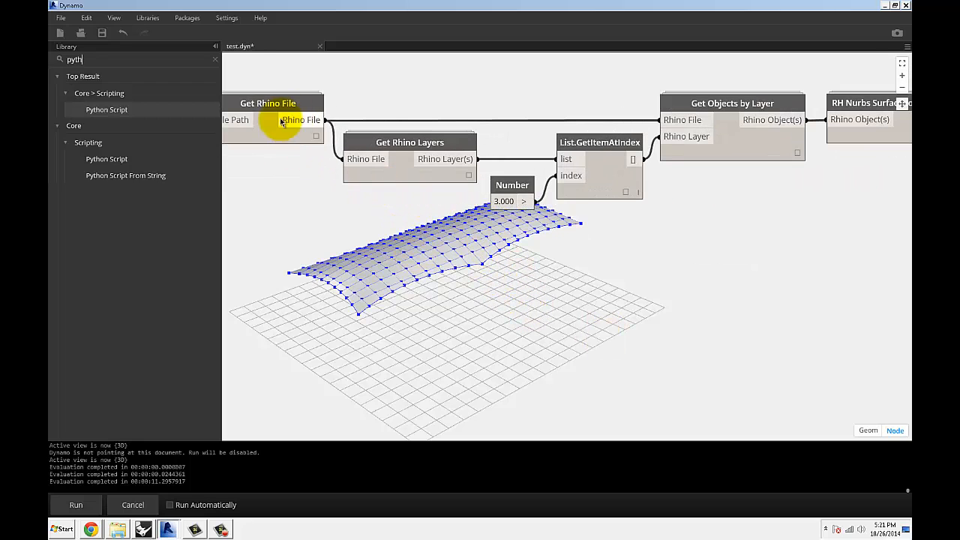
mouse_move(501, 90)
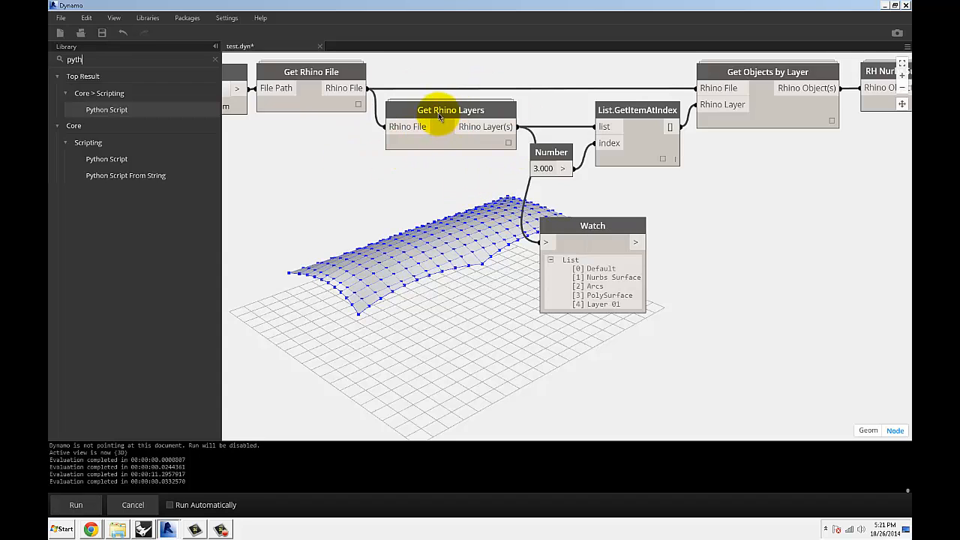
mouse_move(608, 315)
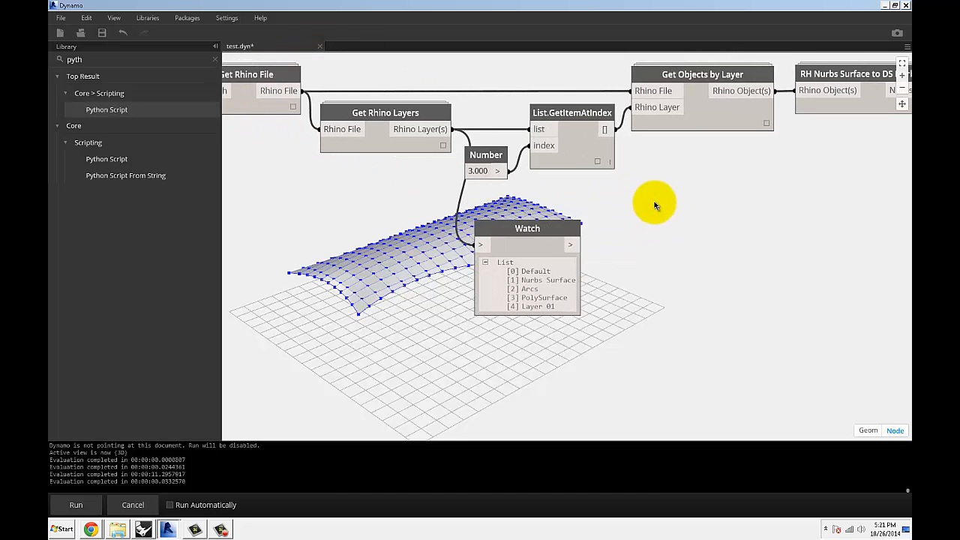
mouse_move(560, 291)
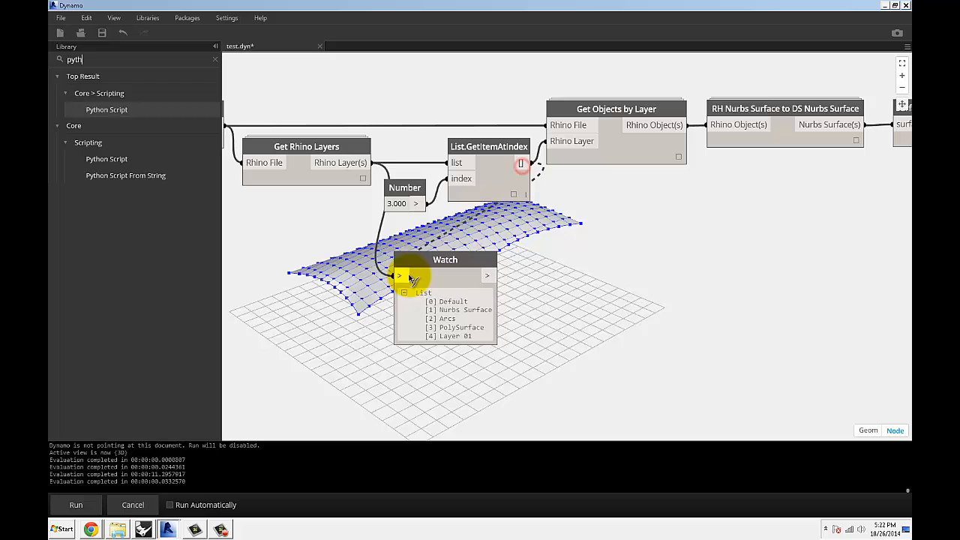
Pan to the RH Nurbs Surface to DS Nurbs Surface node and scroll its NurbsSurface list
drag(444, 260, 555, 249)
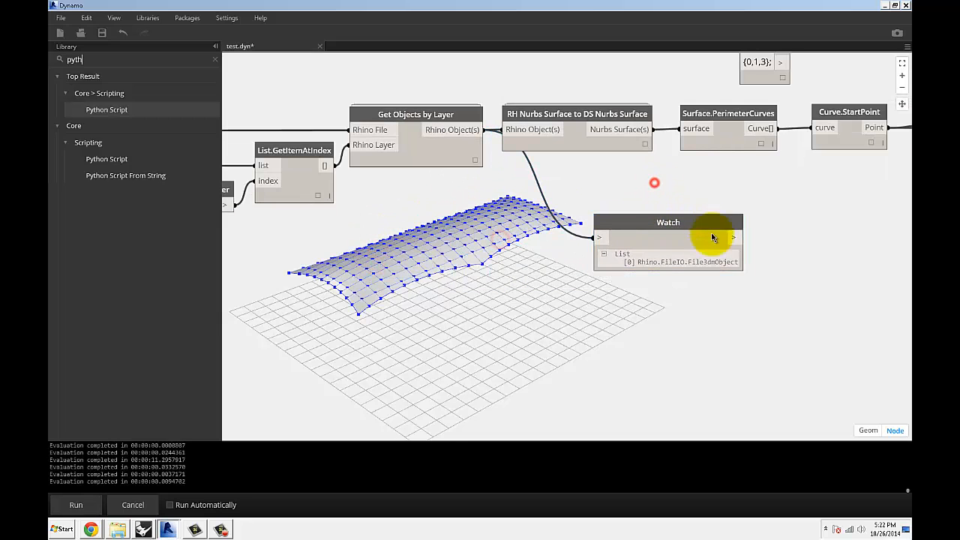
mouse_move(735, 274)
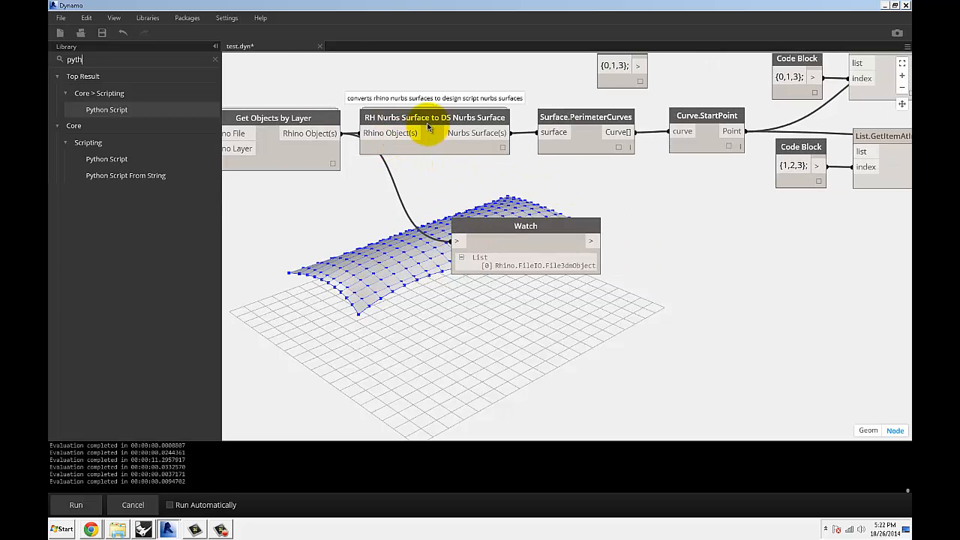
mouse_move(411, 132)
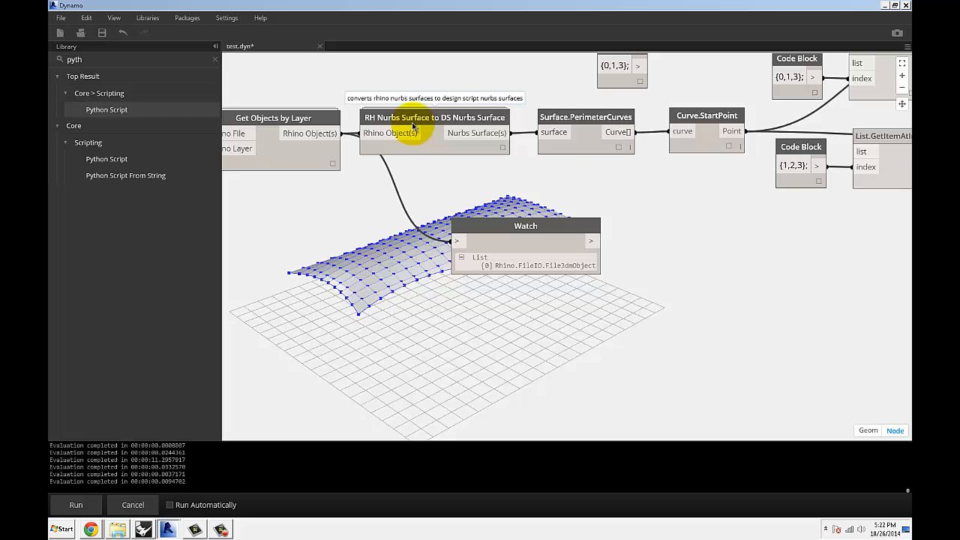
mouse_move(453, 135)
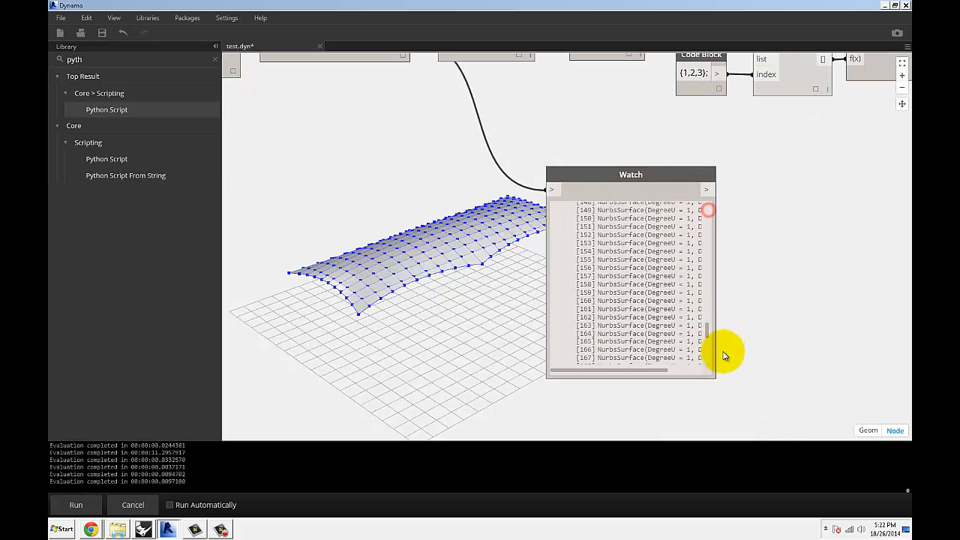
scroll(down, 3)
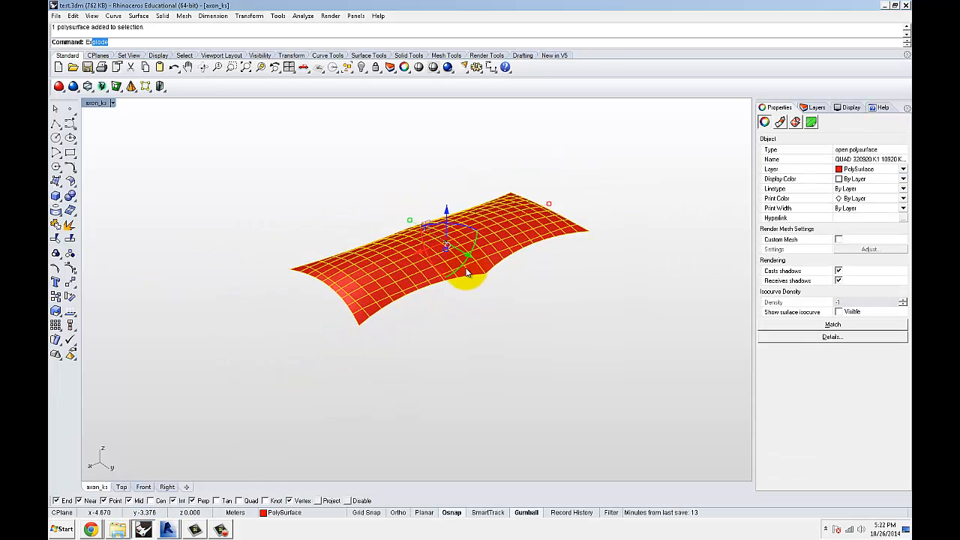
Explode the red polysurface into 200 surfaces and select them all
key(Return)
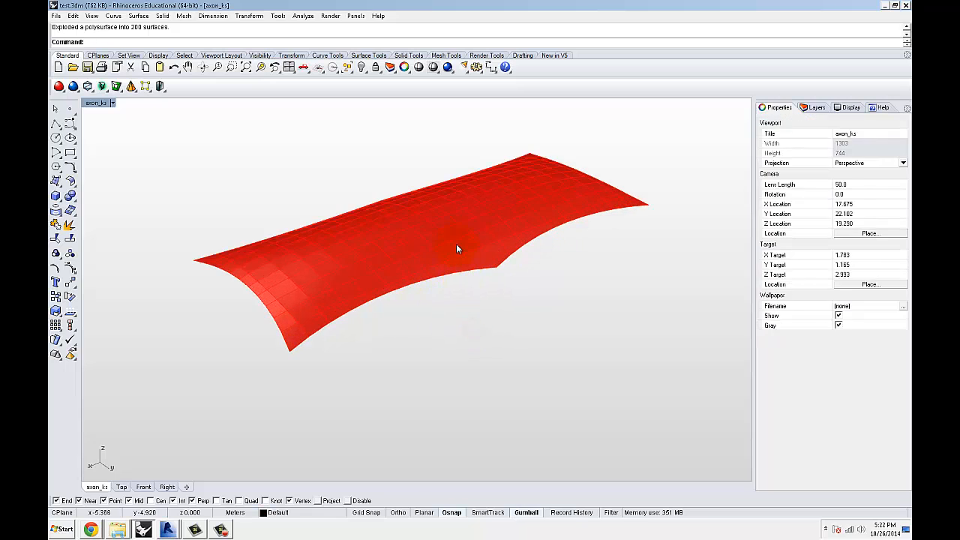
click(457, 247)
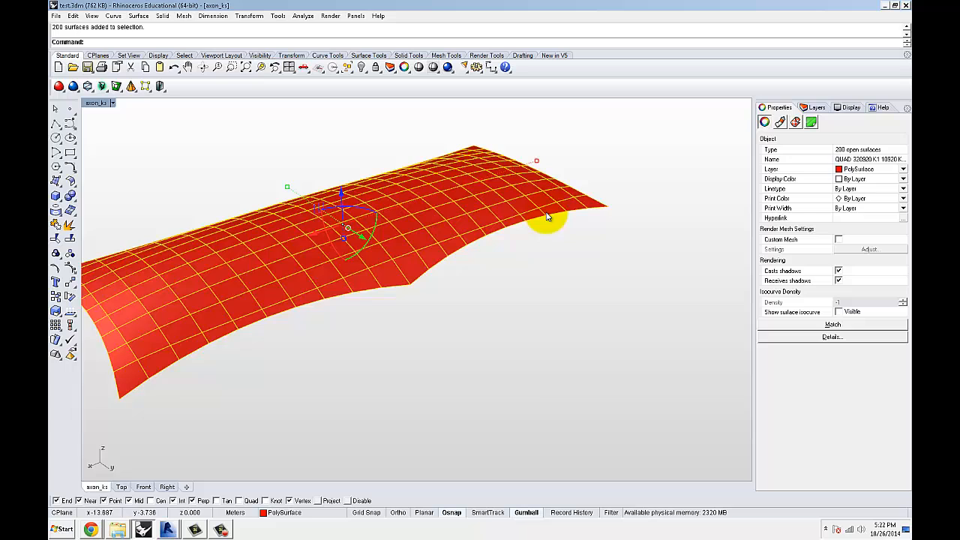
drag(548, 218, 558, 315)
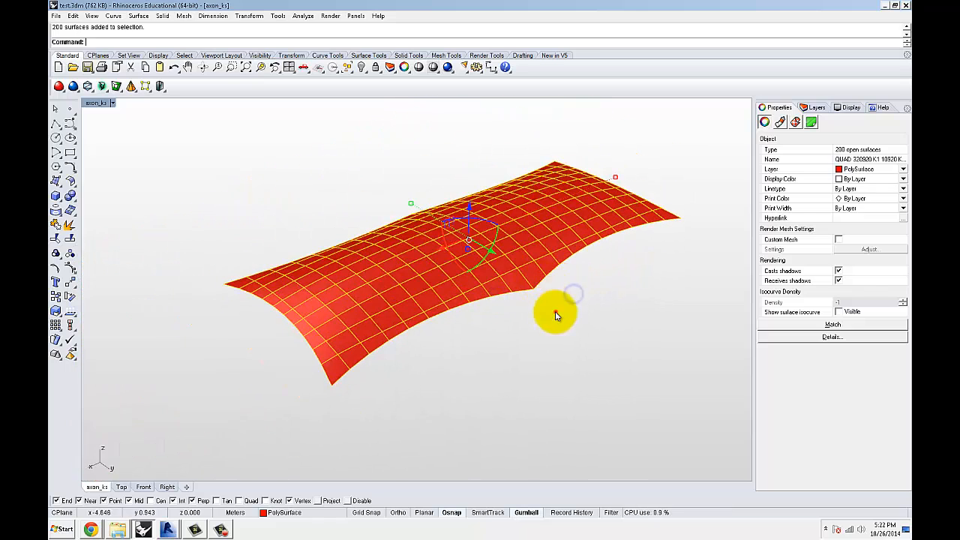
Select one roof panel, view its Object Description details, then deselect it
click(555, 315)
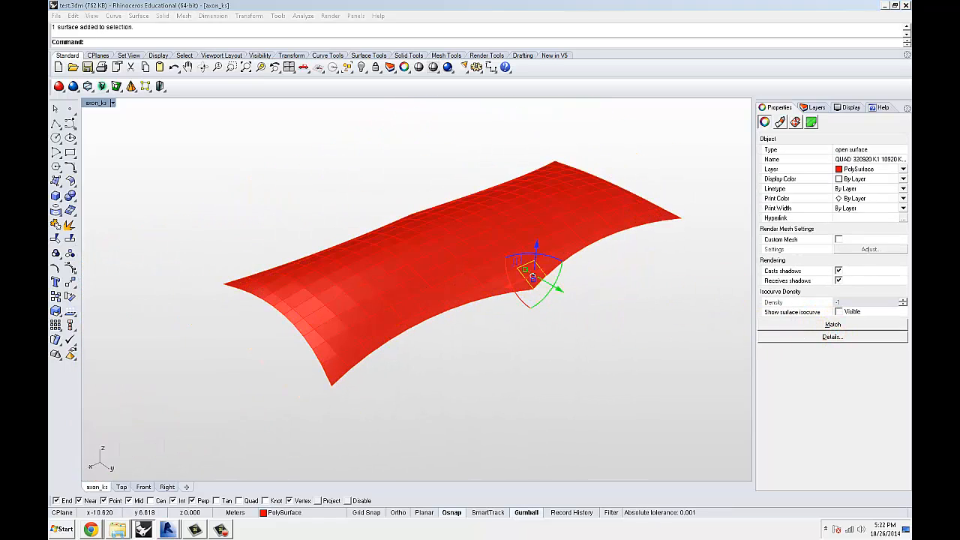
click(831, 336)
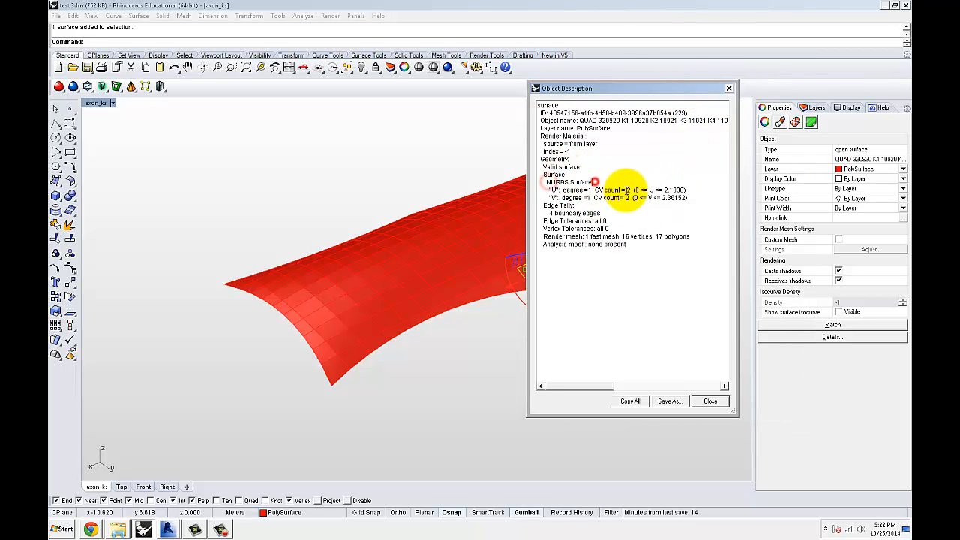
click(708, 400)
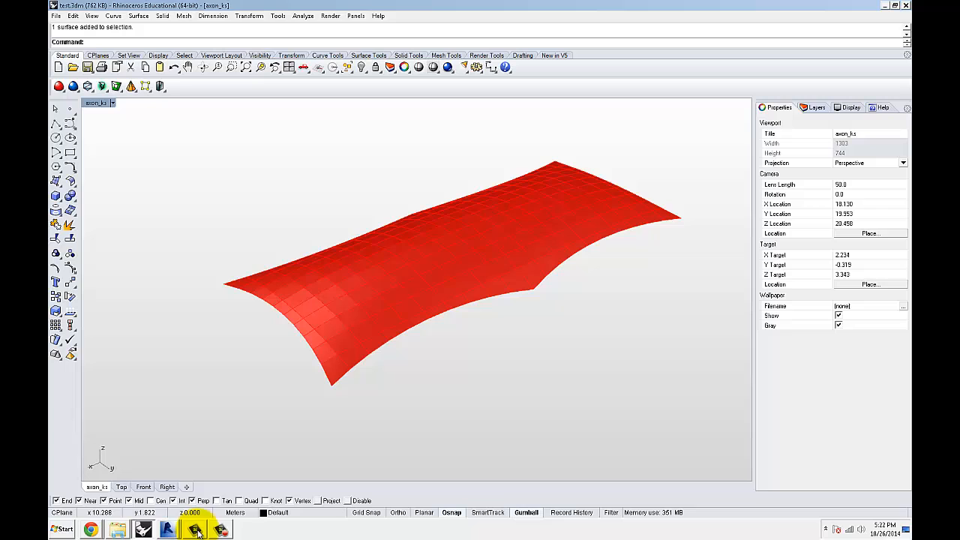
click(166, 529)
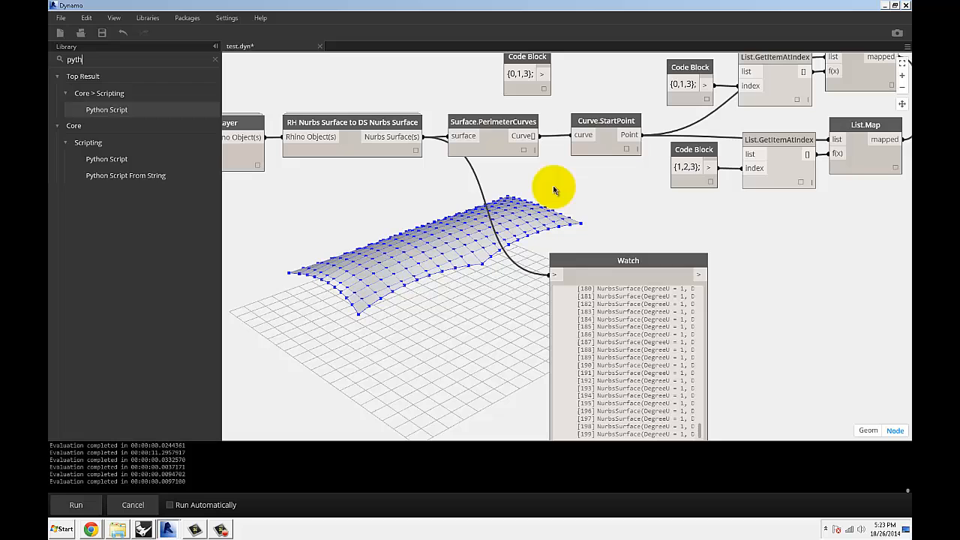
mouse_move(438, 233)
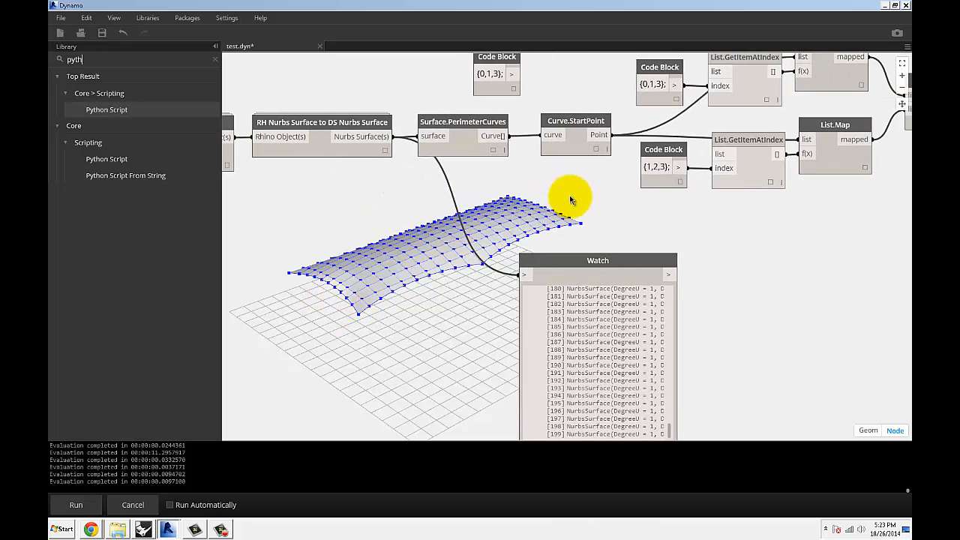
Choose Family1:Family1 in the Family Types node for adaptive component placement
drag(569, 198, 382, 263)
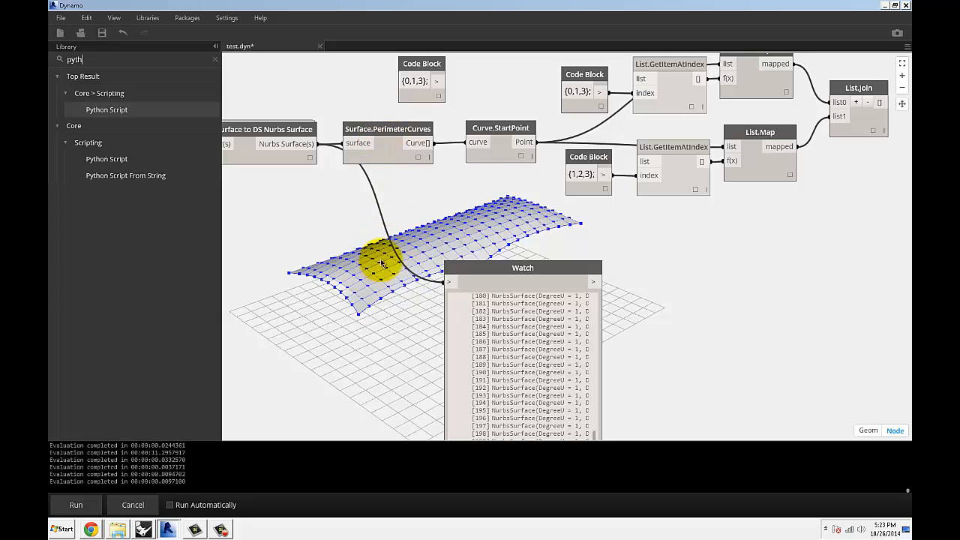
mouse_move(351, 132)
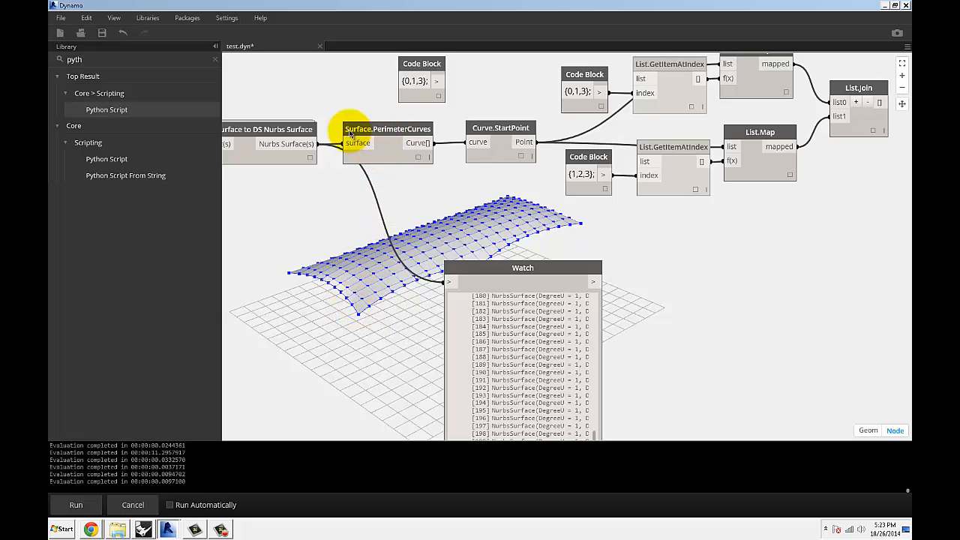
mouse_move(417, 146)
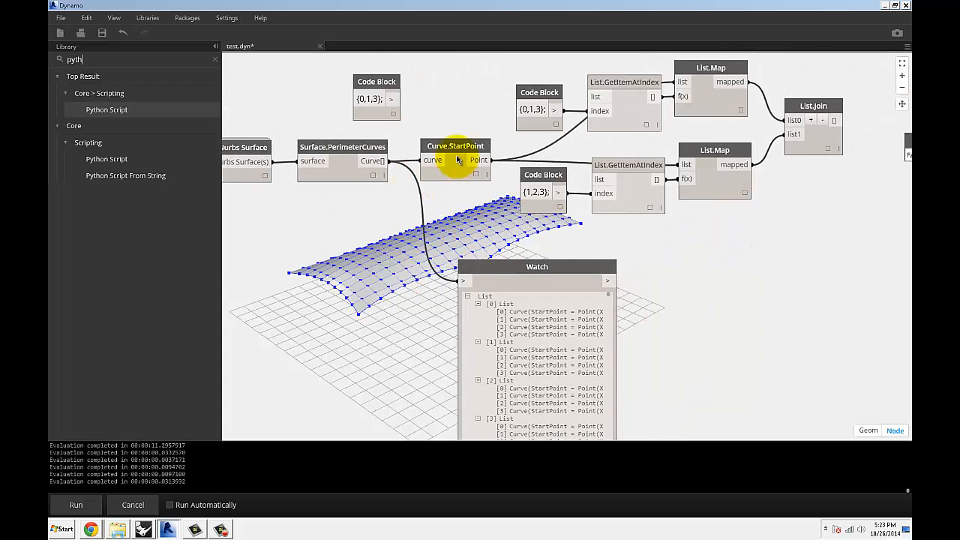
mouse_move(478, 162)
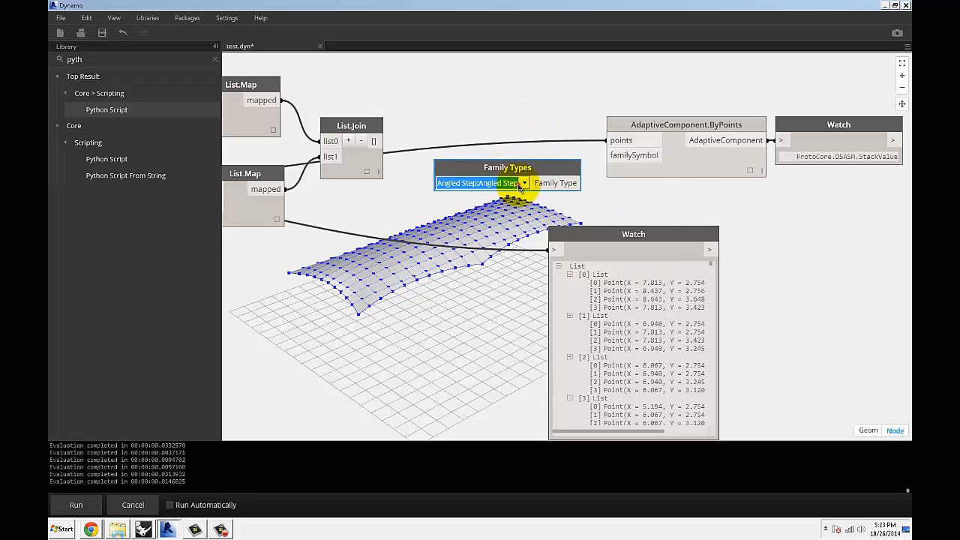
click(523, 183)
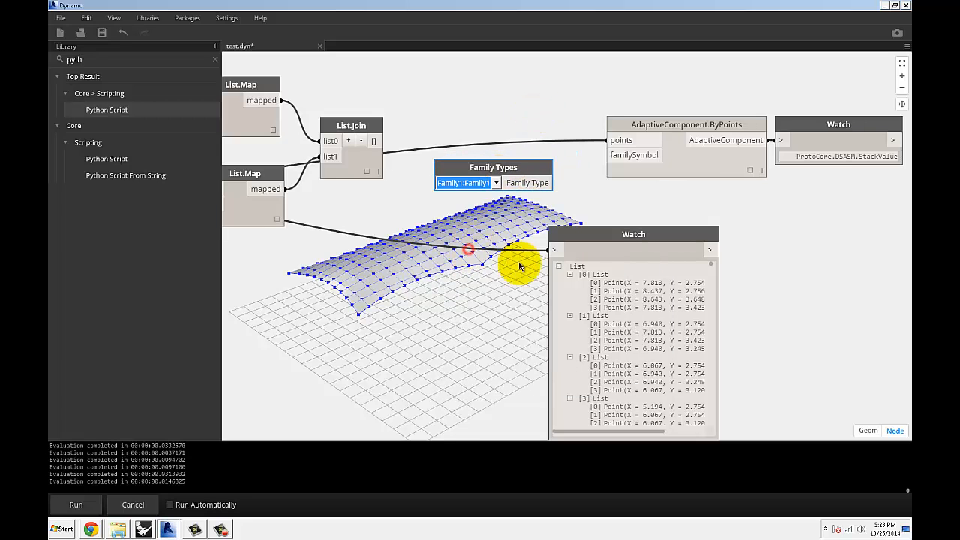
click(168, 529)
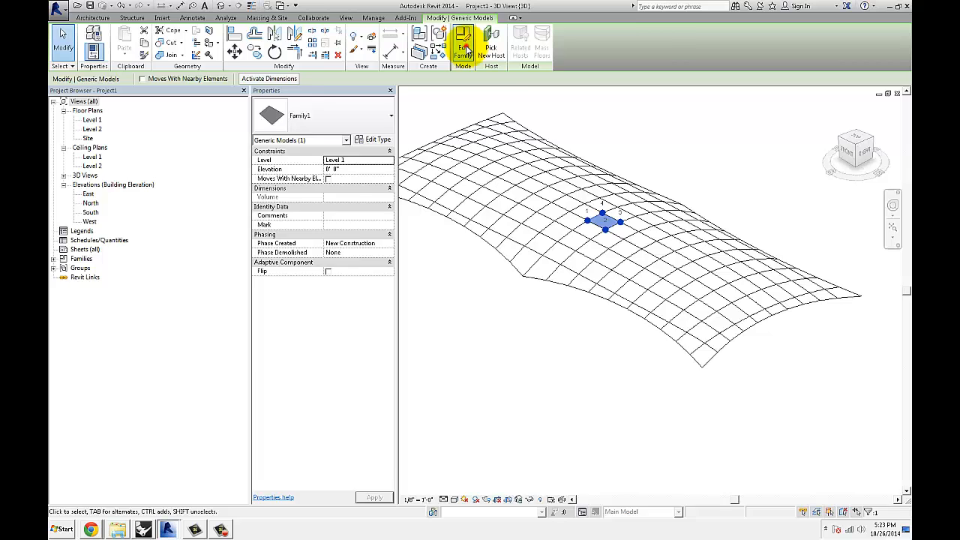
click(464, 46)
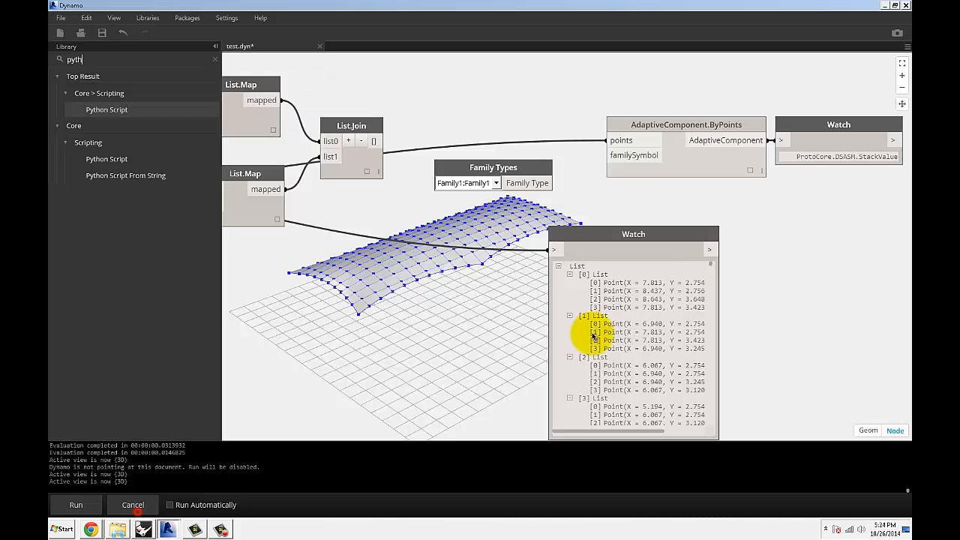
mouse_move(462, 187)
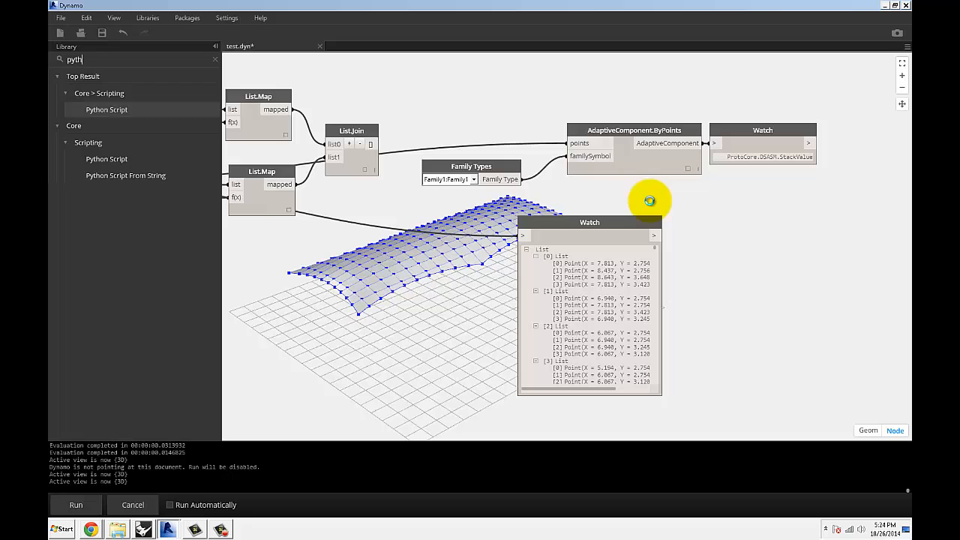
Run the graph to place the Family1 panels and switch to Revit to see them
click(75, 503)
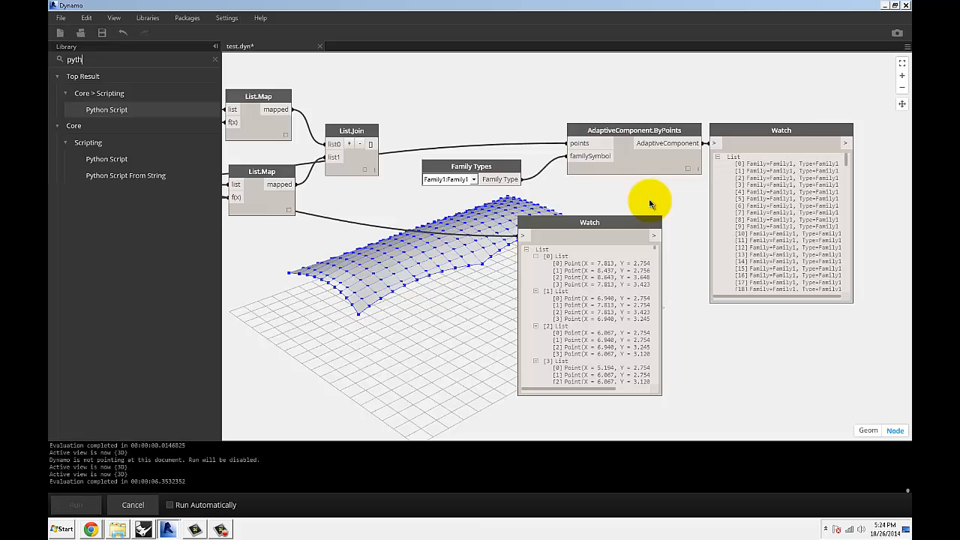
click(168, 531)
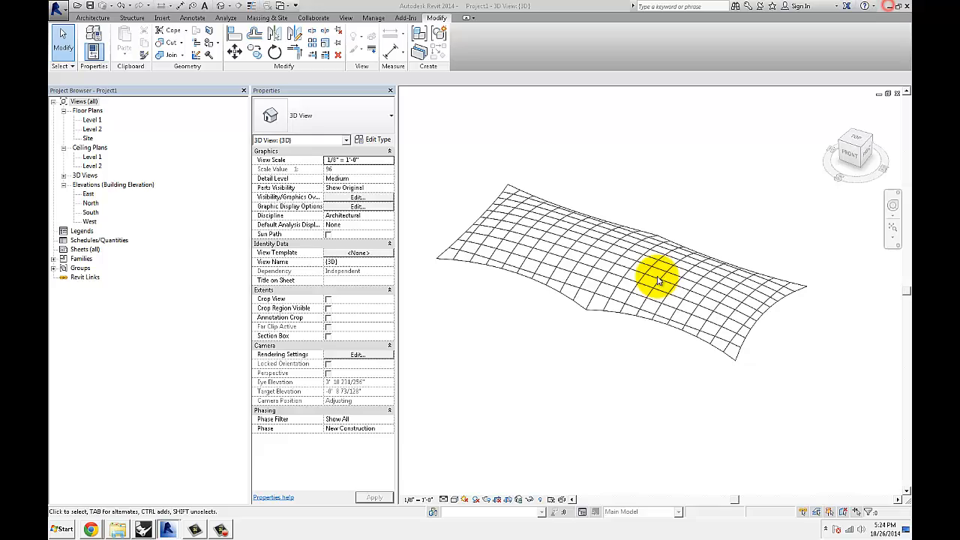
drag(660, 282, 509, 228)
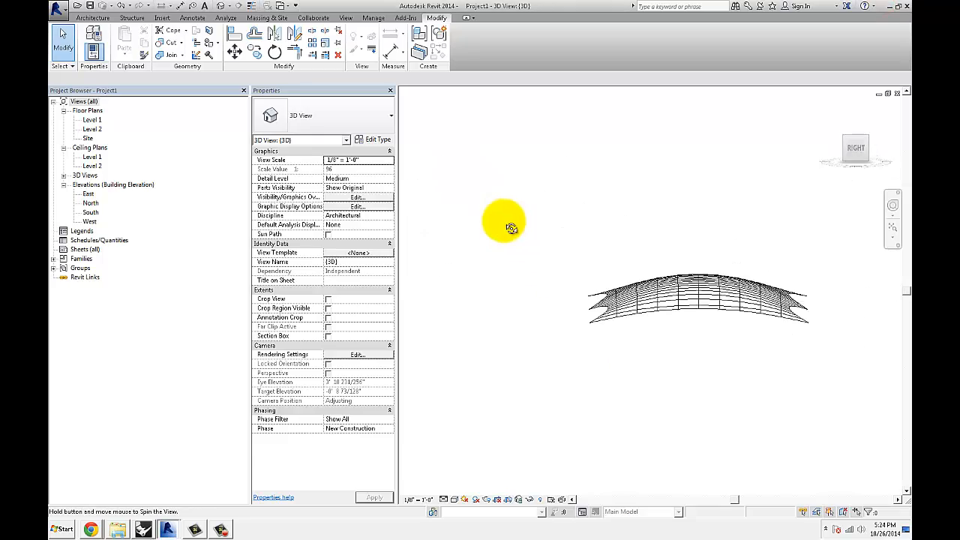
click(637, 323)
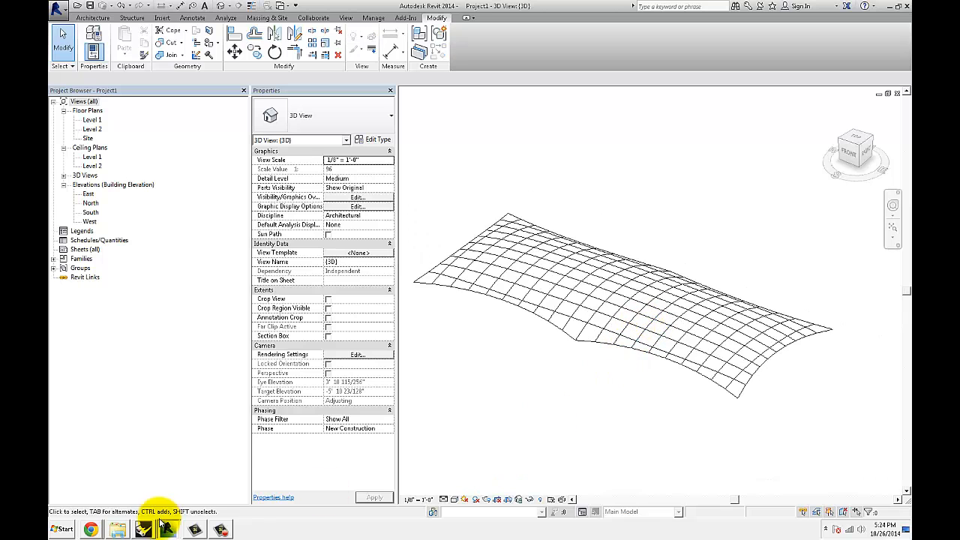
click(143, 529)
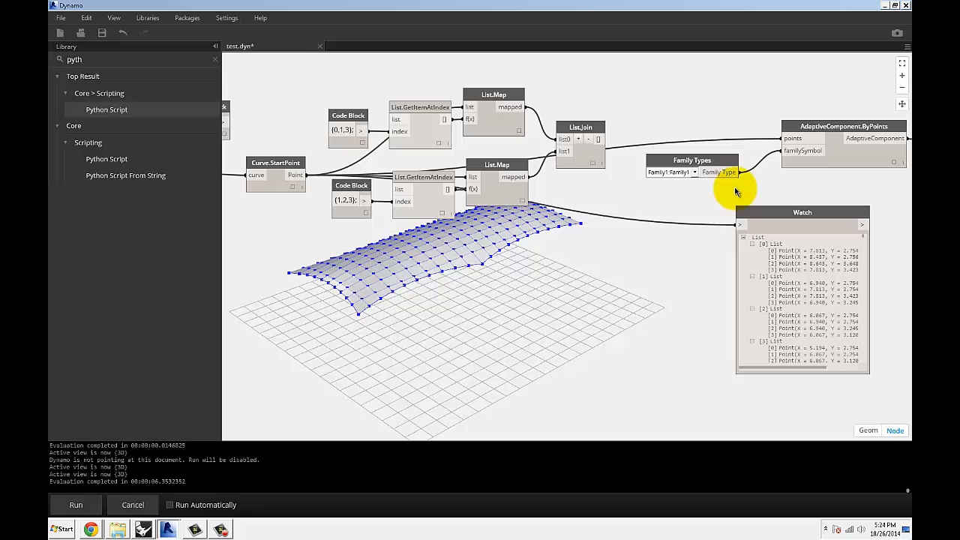
mouse_move(367, 293)
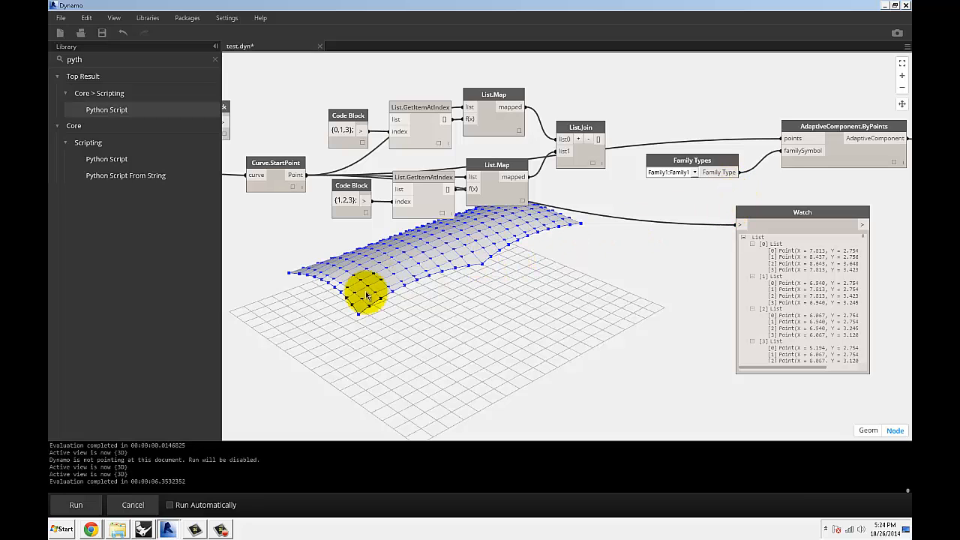
mouse_move(537, 270)
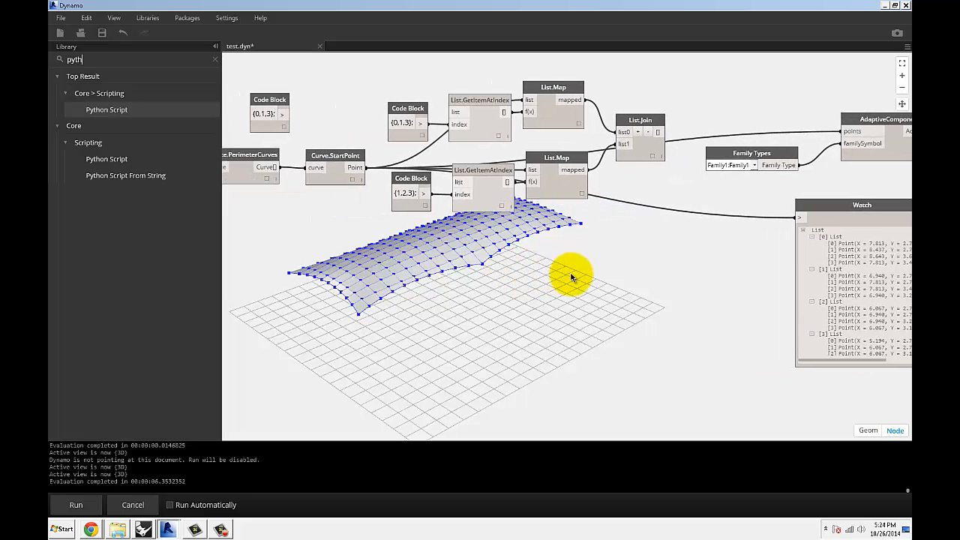
Pan the graph back to the start-point node chain feeding the corner index sets
drag(569, 277, 659, 232)
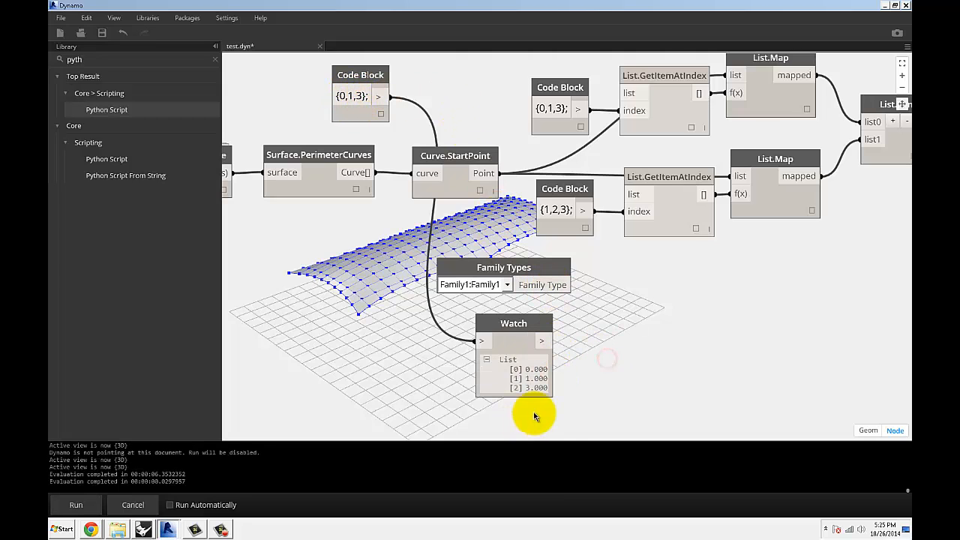
mouse_move(623, 321)
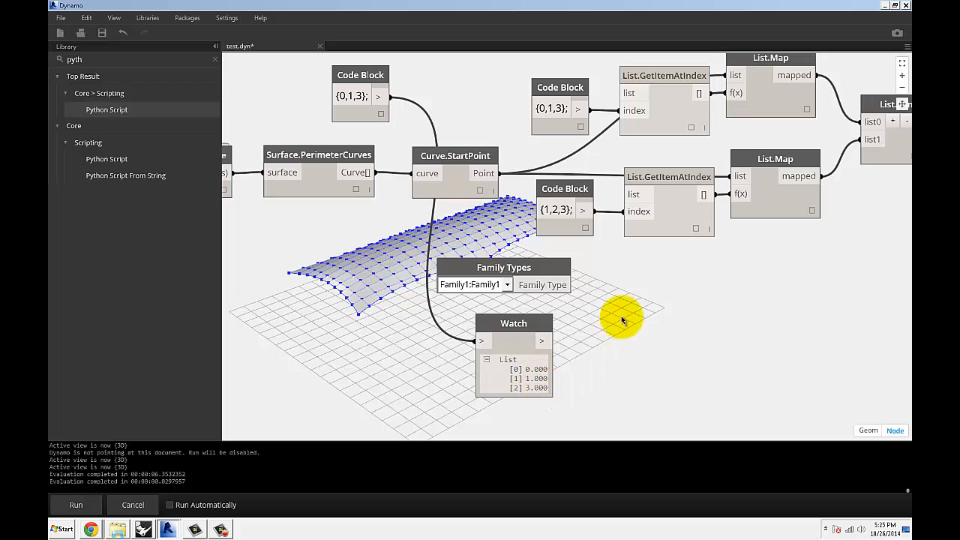
mouse_move(360, 315)
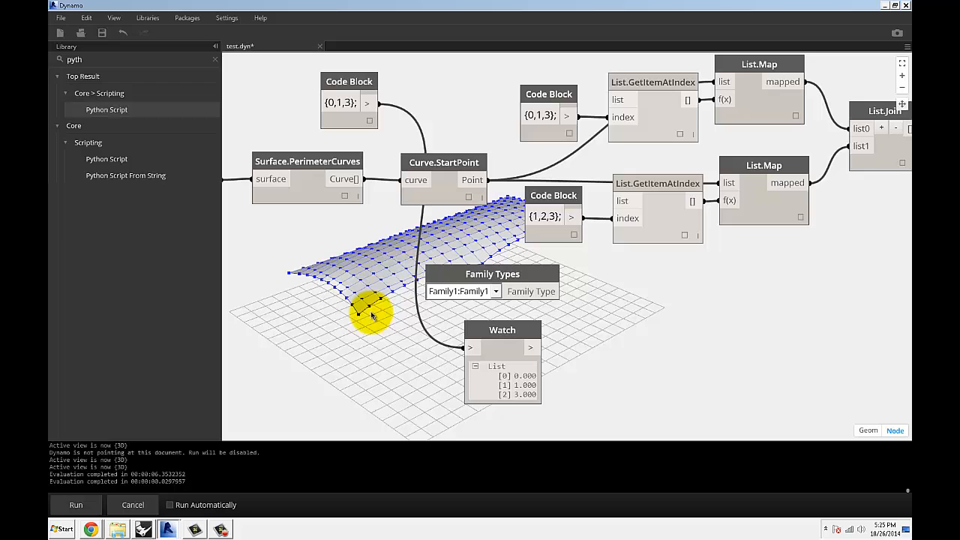
mouse_move(367, 310)
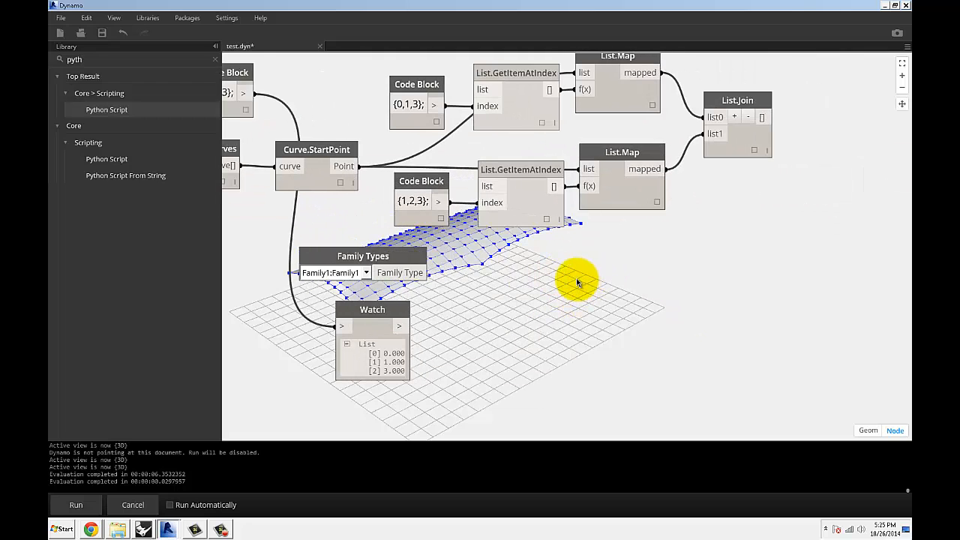
mouse_move(353, 300)
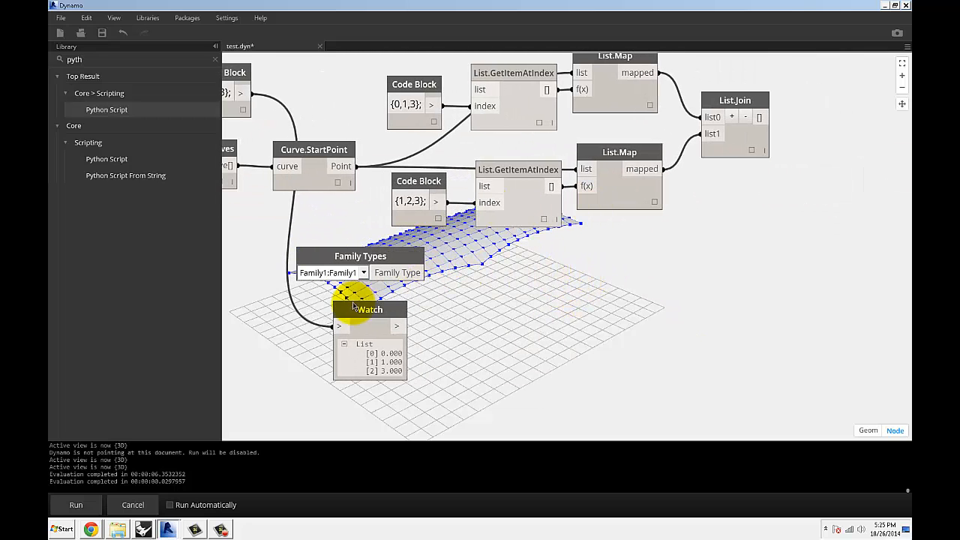
mouse_move(615, 277)
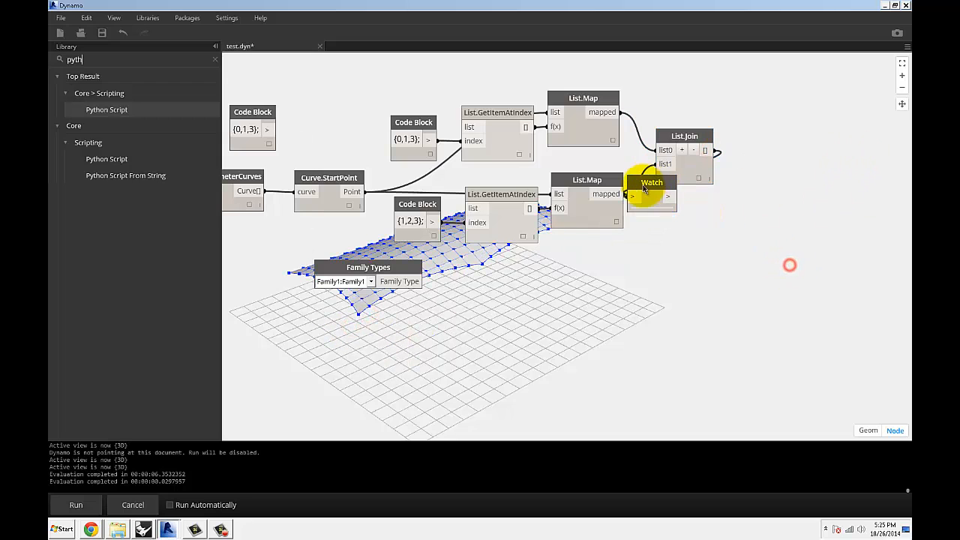
Bring AdaptiveComponent.ByPoints into view, review the joined point triples, and switch to Revit
drag(651, 183, 819, 142)
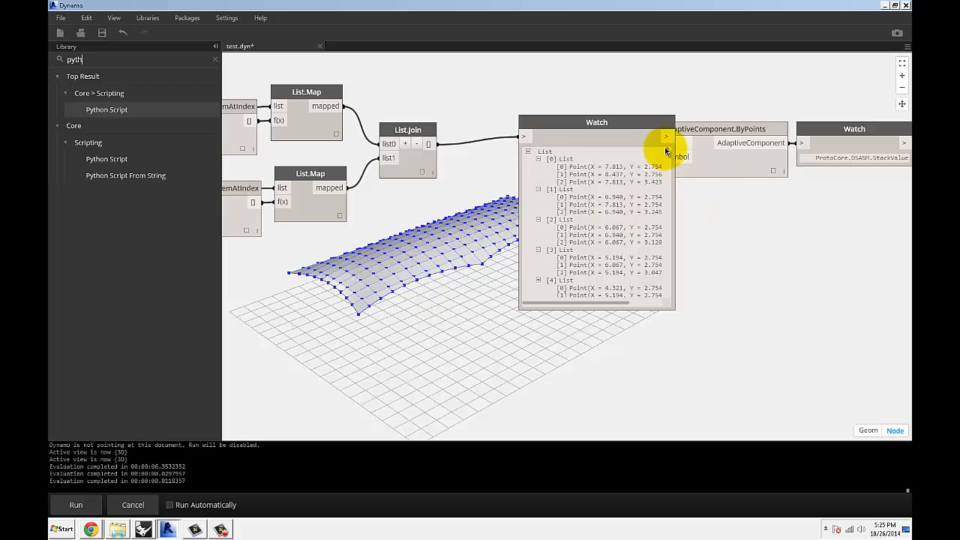
scroll(down, 3)
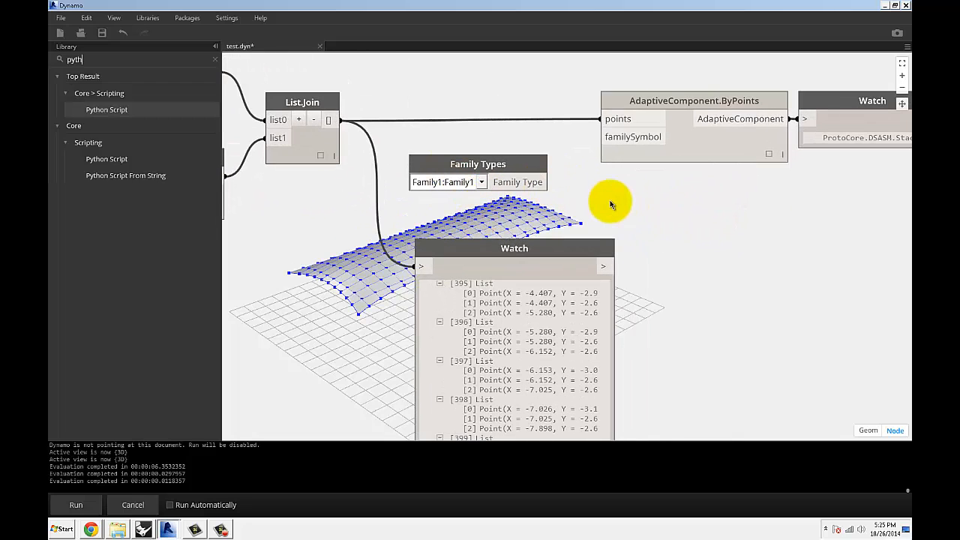
mouse_move(870, 129)
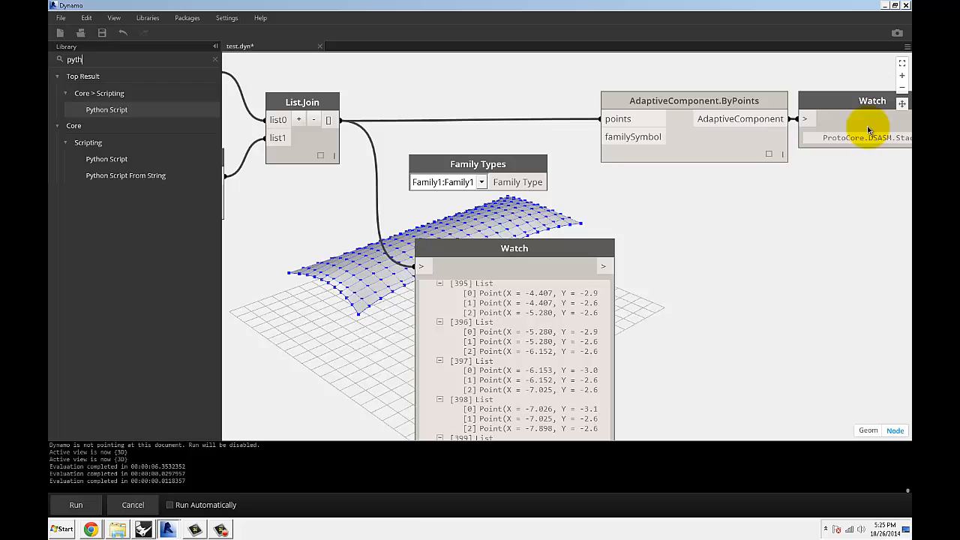
click(168, 529)
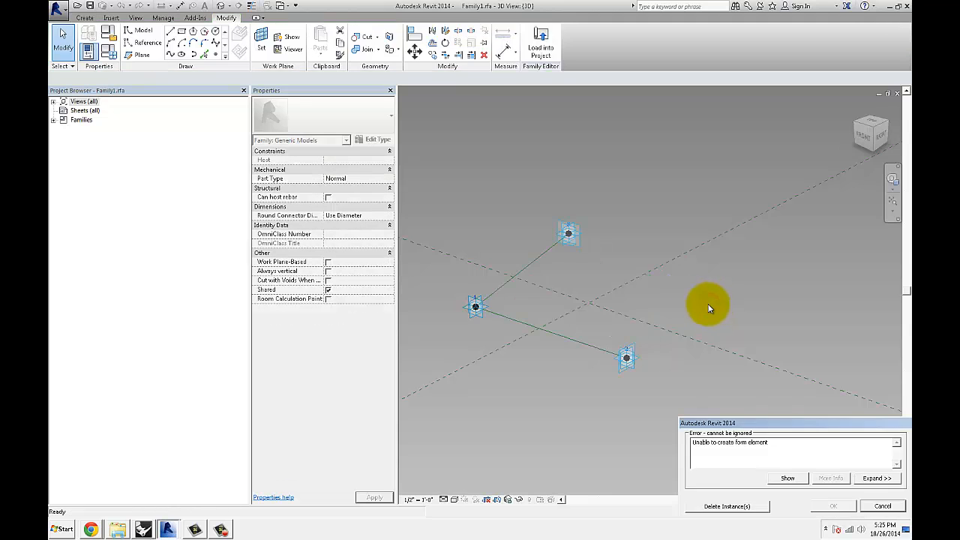
Dismiss the error, create a form from the three adaptive points, and load the family into the project
click(882, 505)
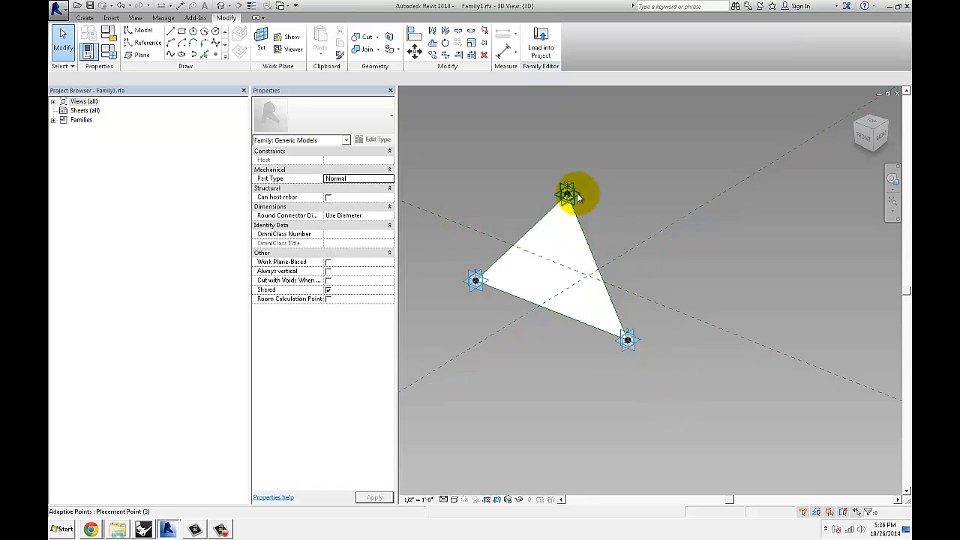
click(540, 45)
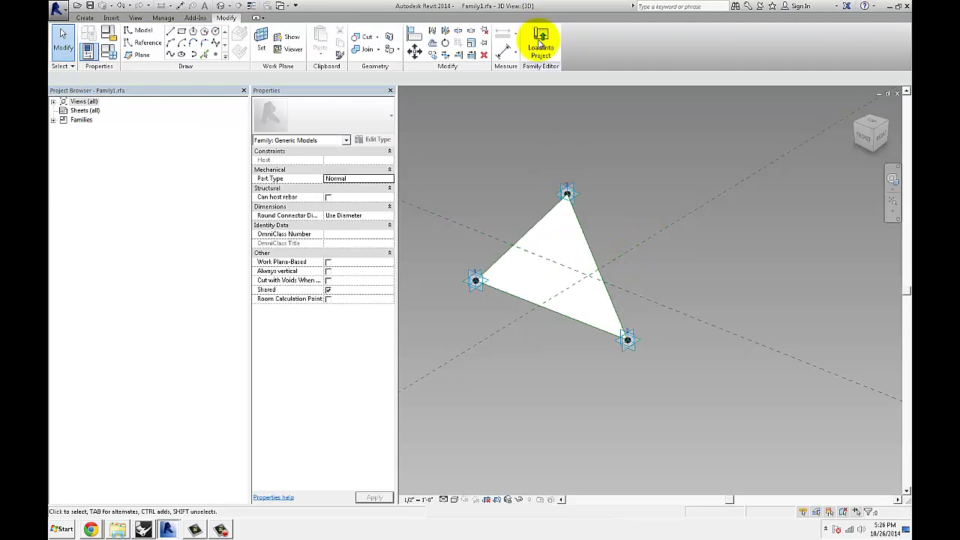
click(540, 42)
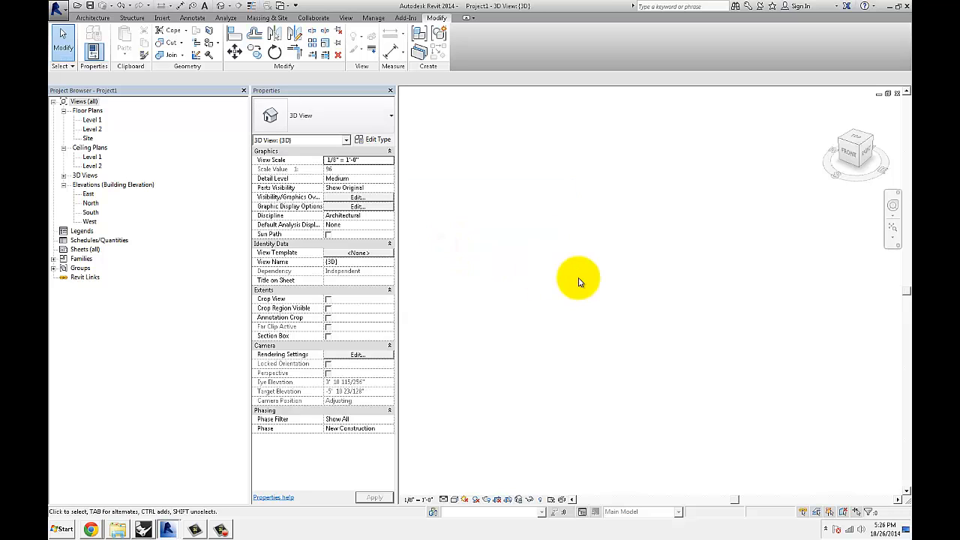
mouse_move(582, 310)
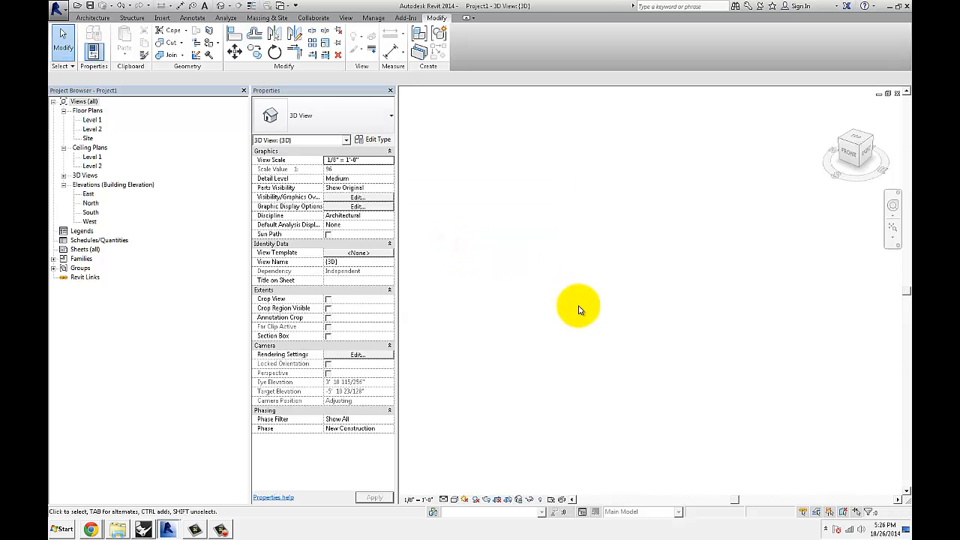
mouse_move(198, 498)
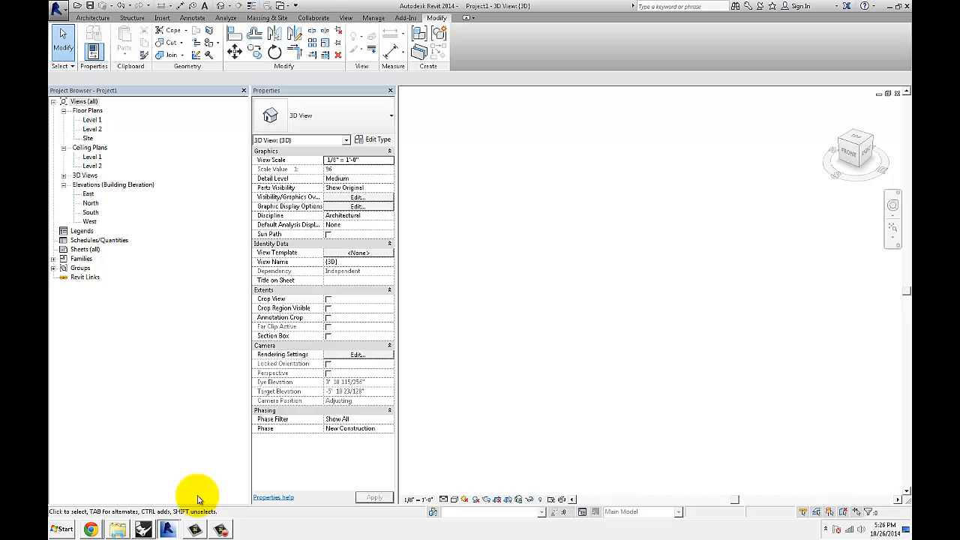
Switch from the empty Revit 3D view back to the Dynamo graph
click(168, 529)
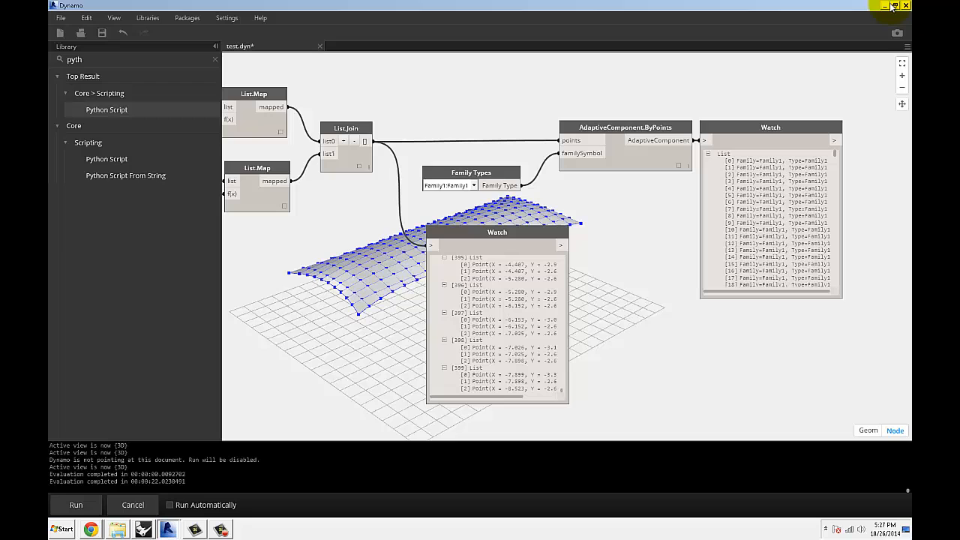
mouse_move(890, 8)
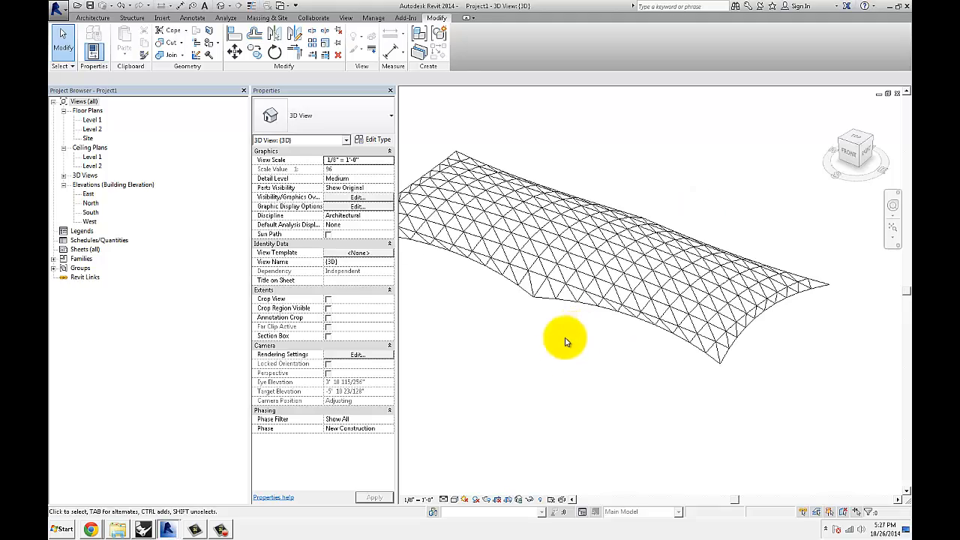
Inspect the triangulated panel roof in 3D, then switch to the MantisShrimp GitHub page
drag(566, 341, 627, 300)
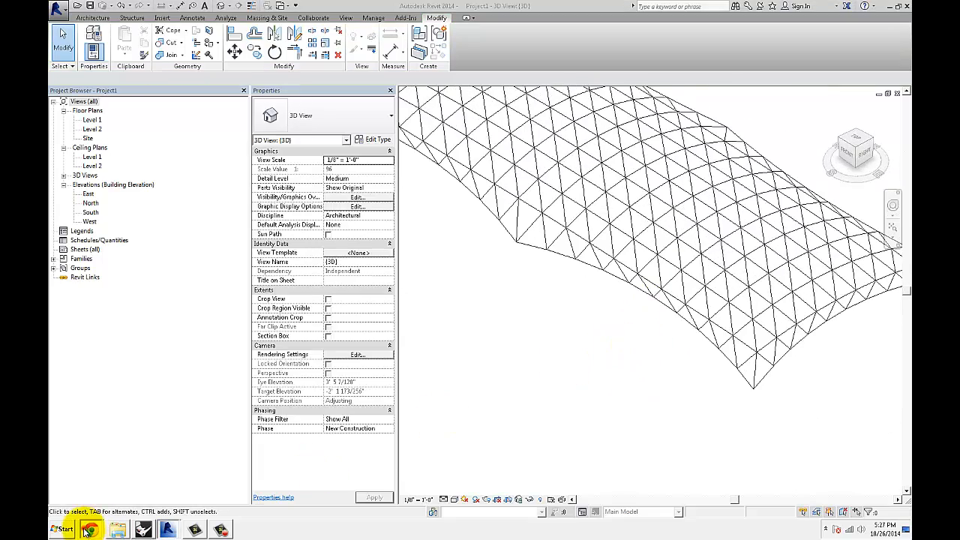
click(90, 529)
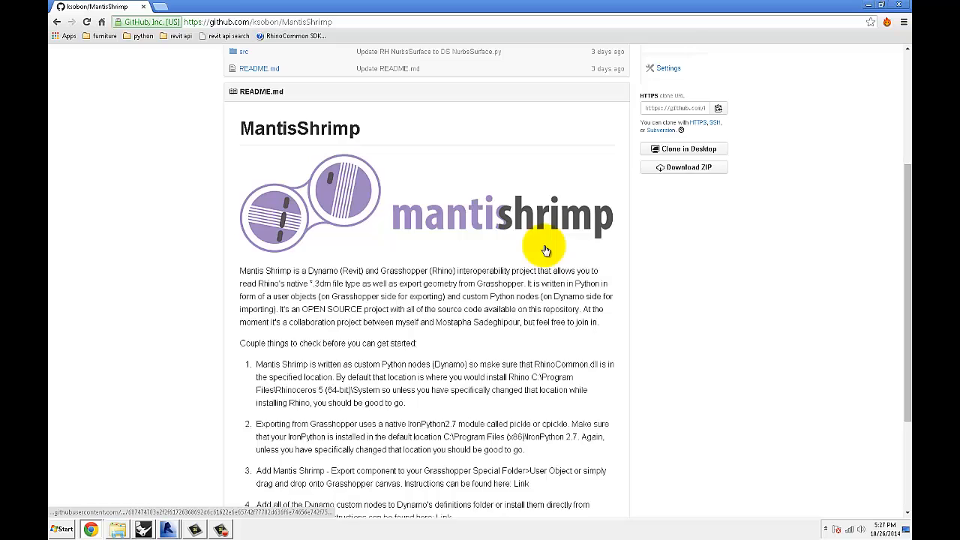
scroll(down, 3)
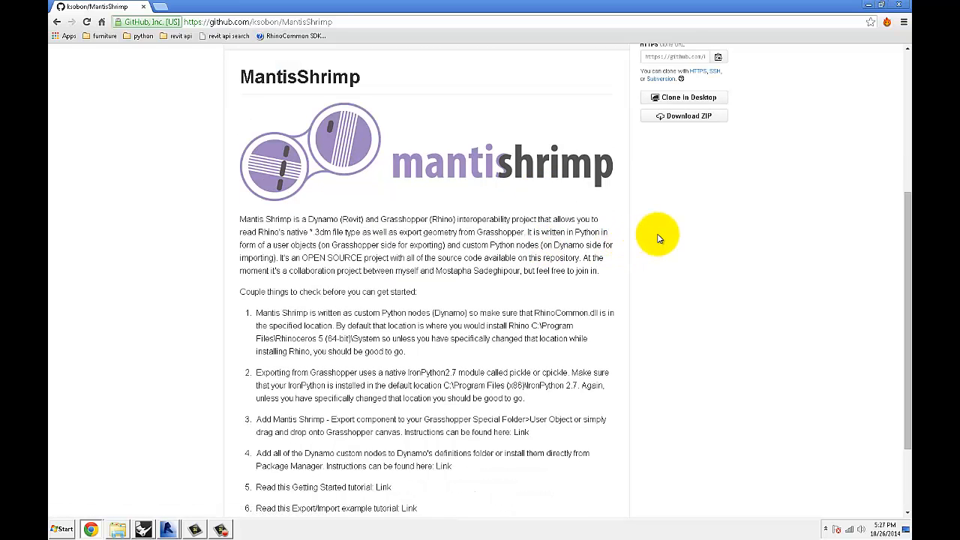
scroll(up, 3)
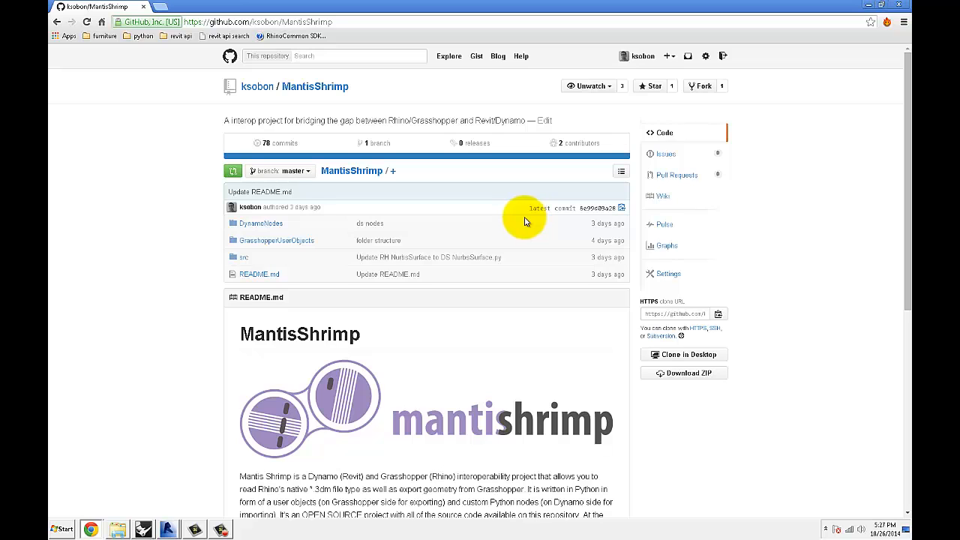
mouse_move(491, 208)
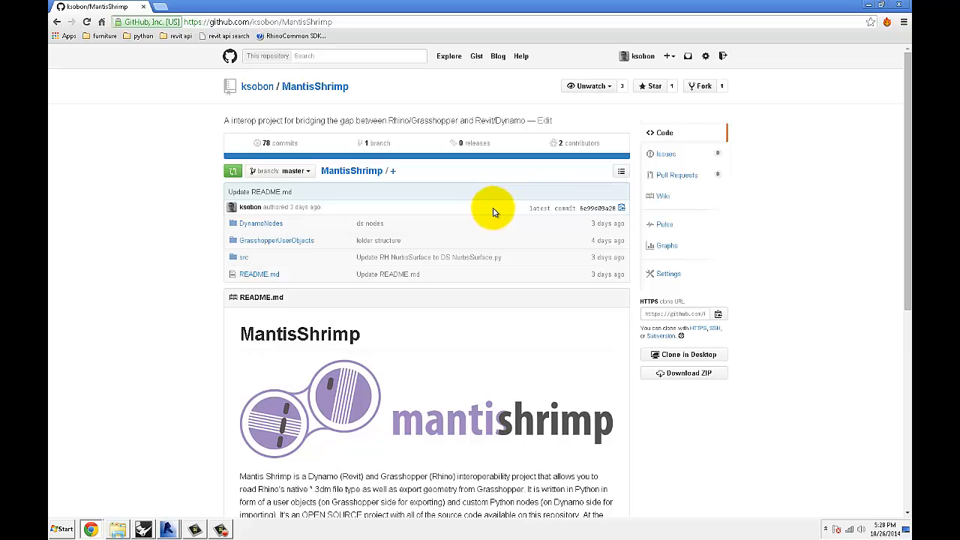
mouse_move(486, 224)
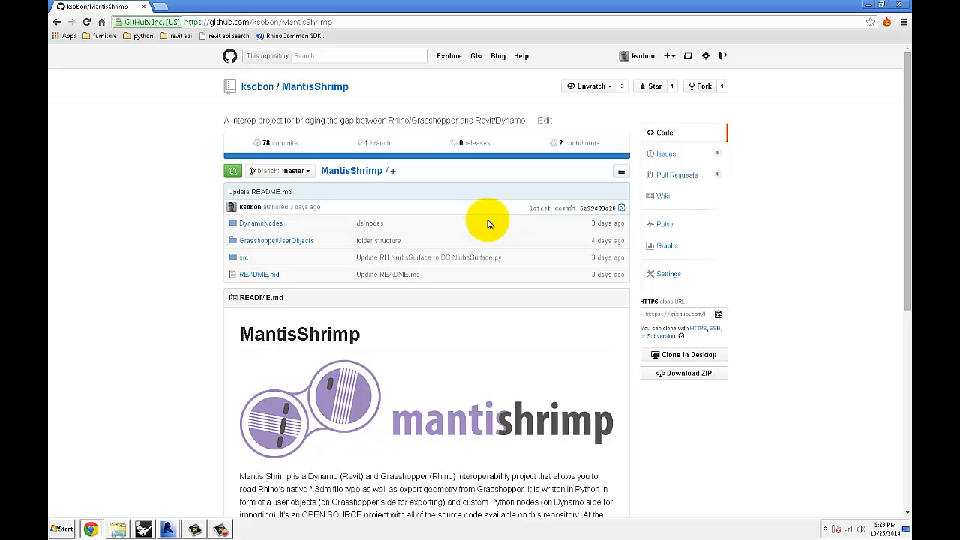
mouse_move(441, 271)
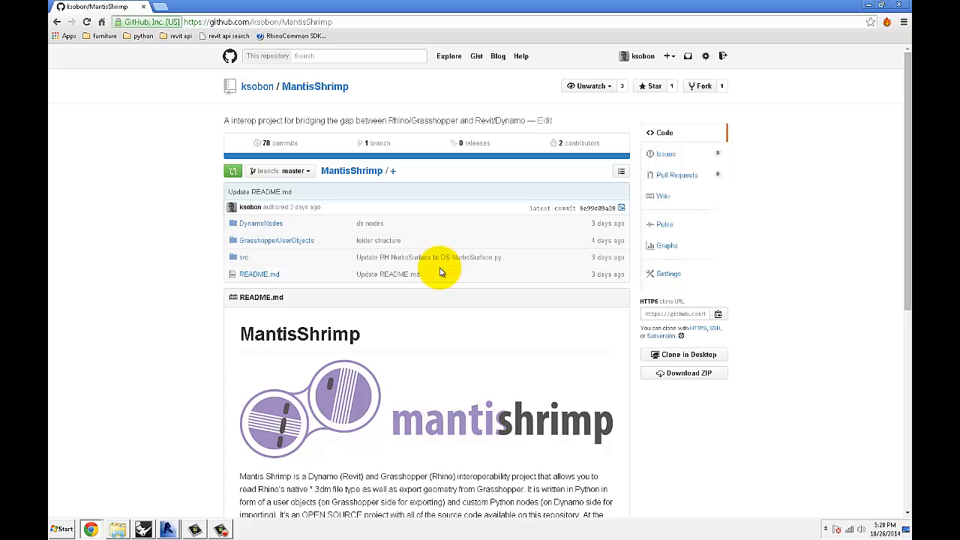
double_click(300, 333)
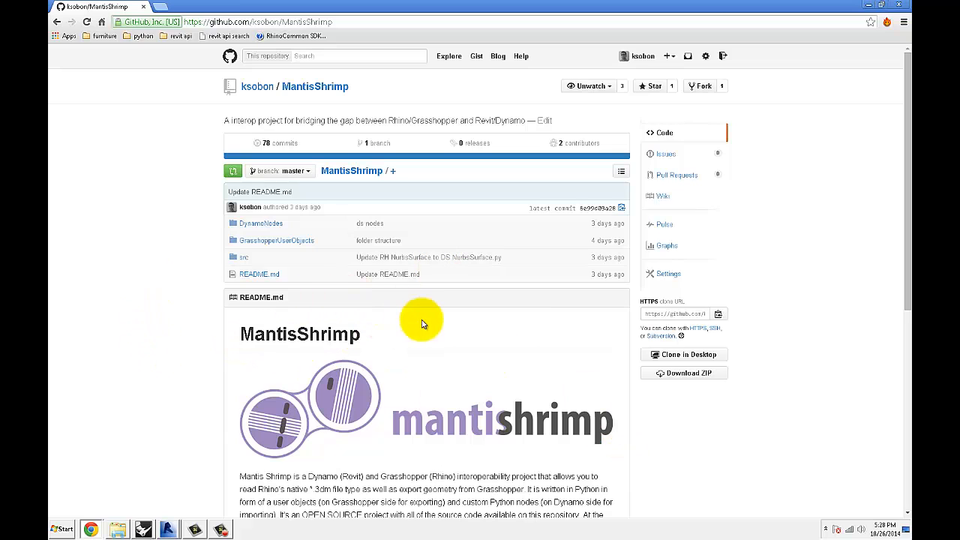
mouse_move(440, 318)
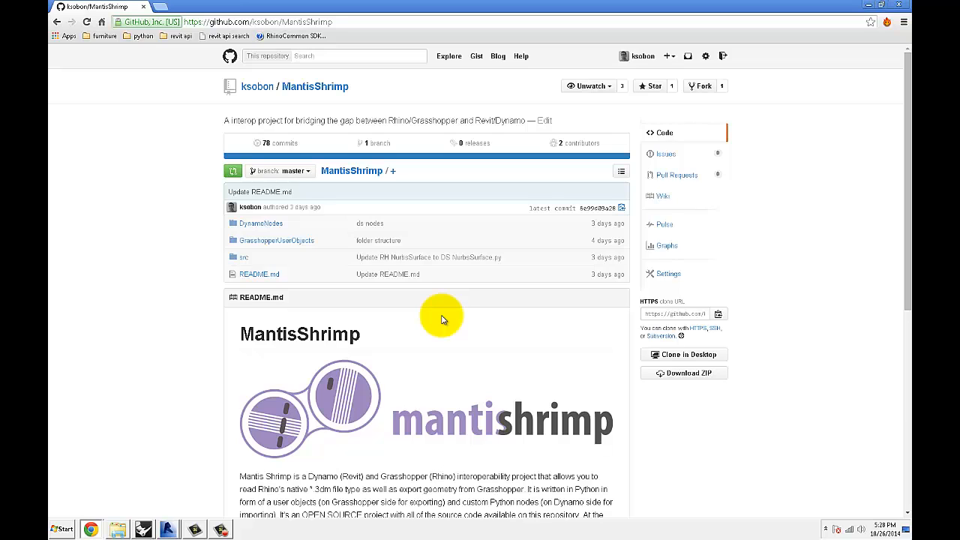
mouse_move(446, 316)
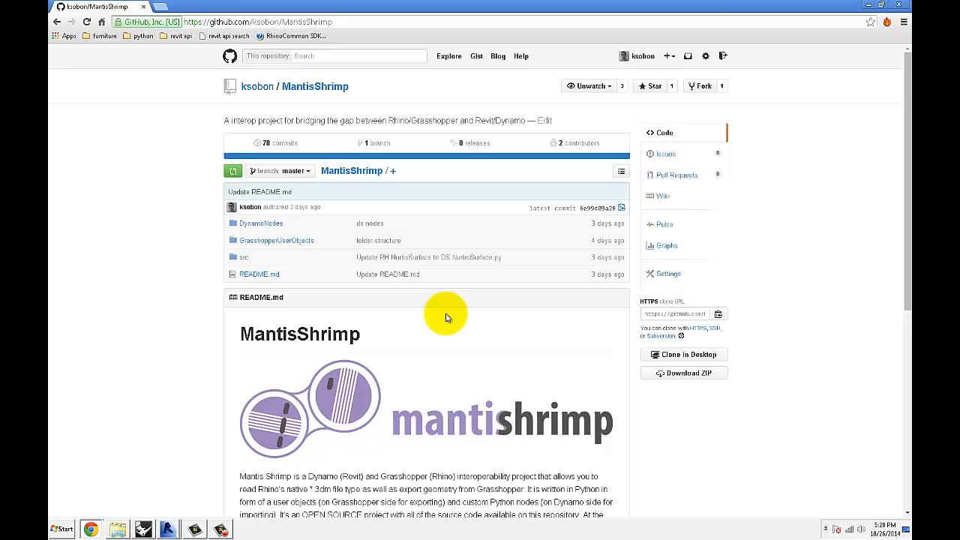
mouse_move(443, 330)
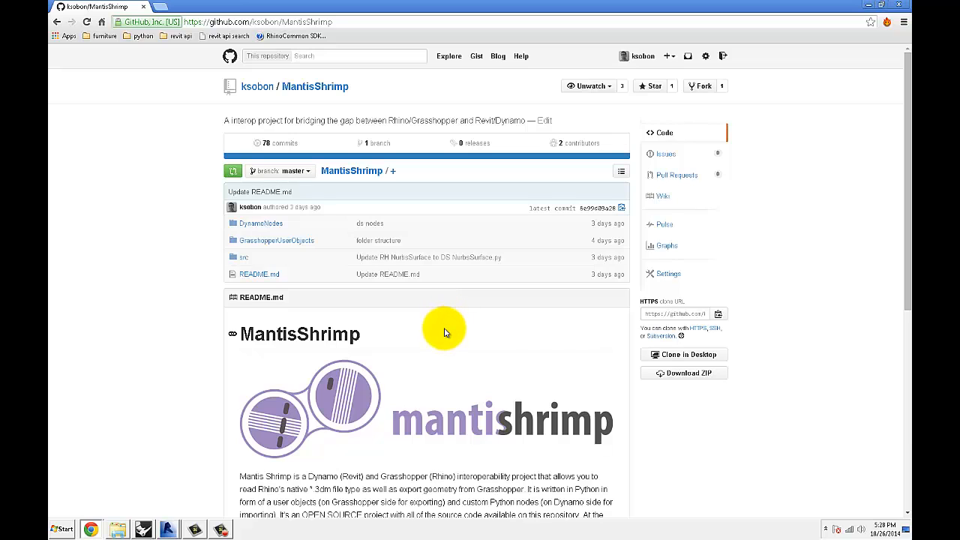